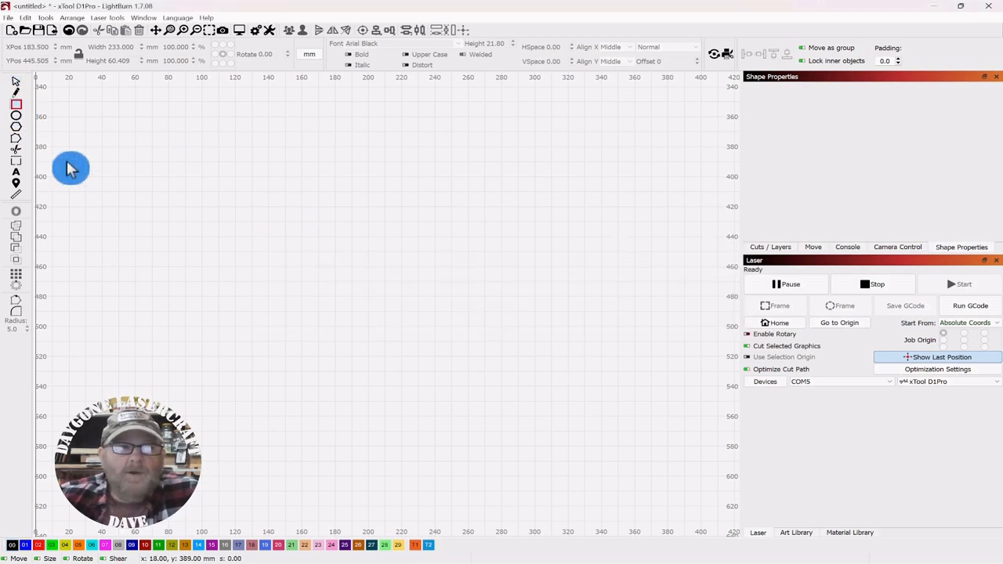
Draw the stake-body rectangle and size it to 221 by 30 mm numerically
left_click_drag(70, 168, 523, 206)
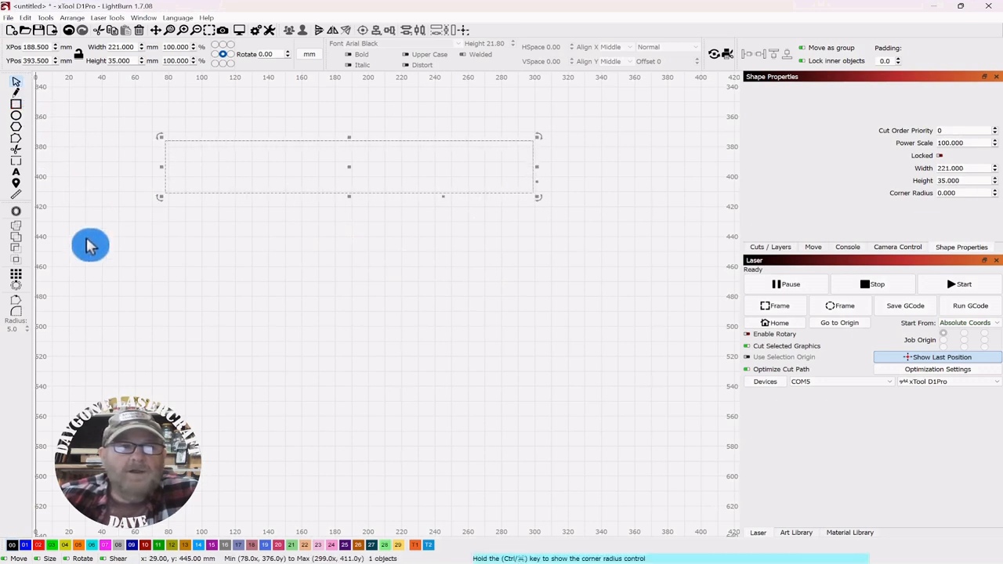
mouse_move(138, 47)
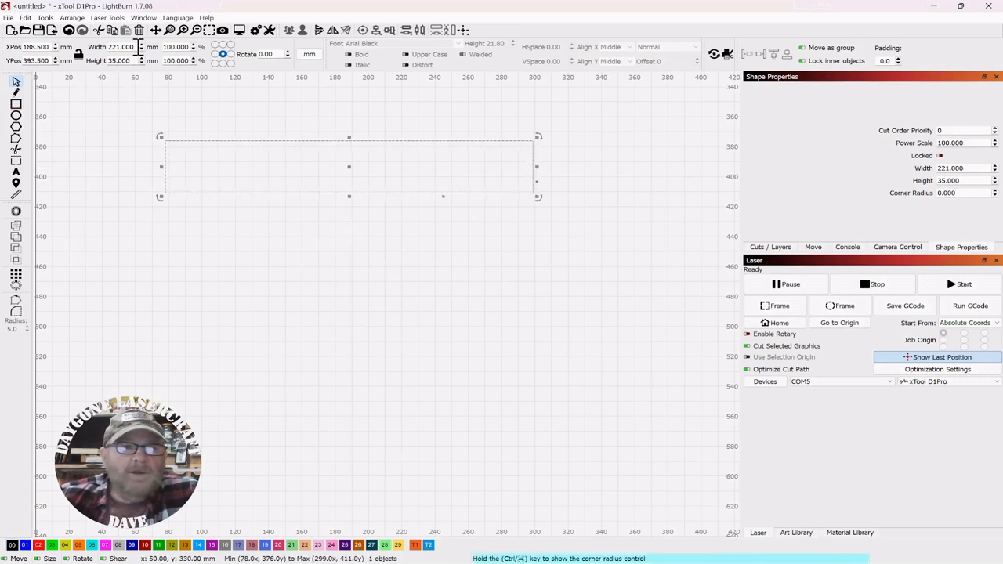
mouse_move(127, 97)
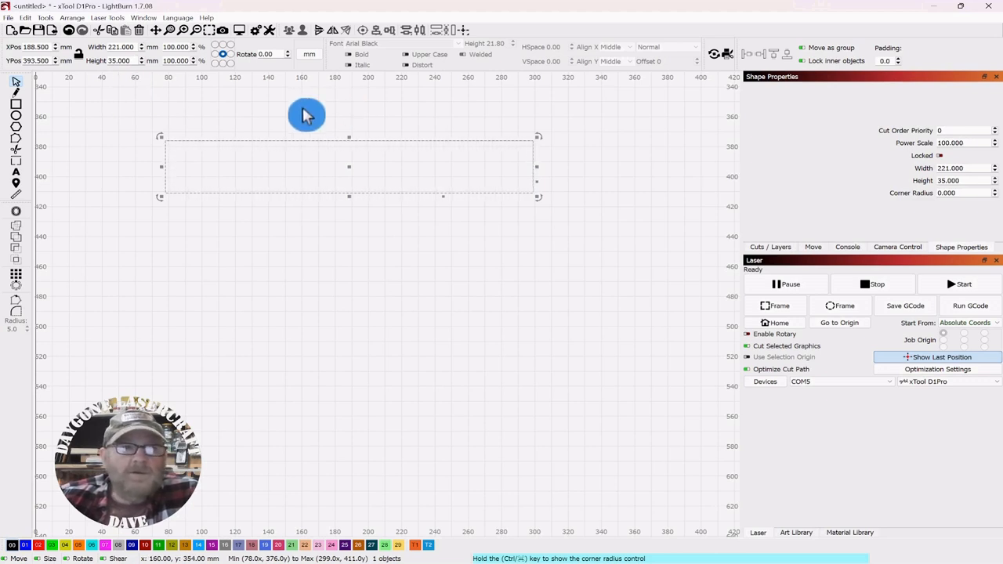
triple_click(118, 59)
type("30.000")
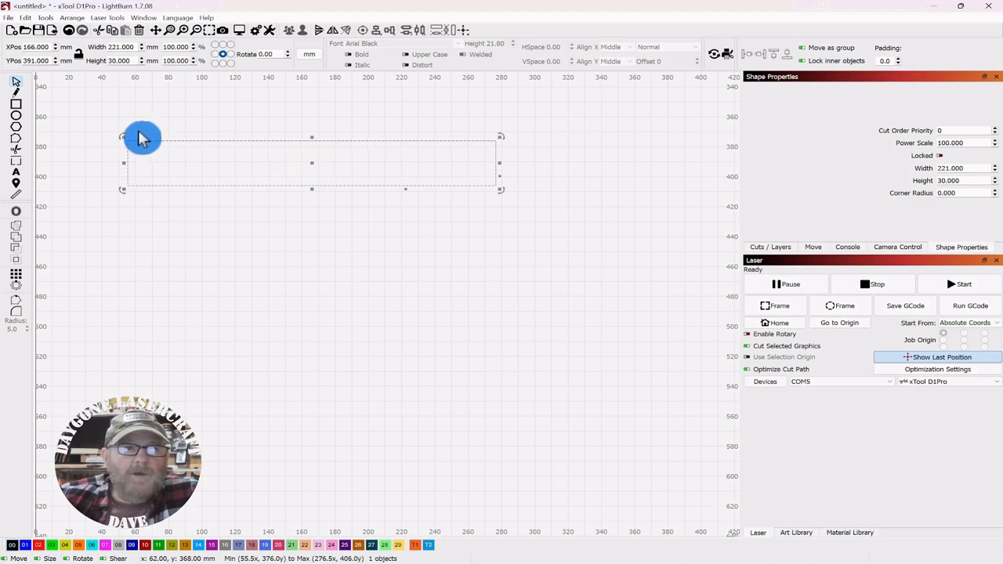
mouse_move(122, 113)
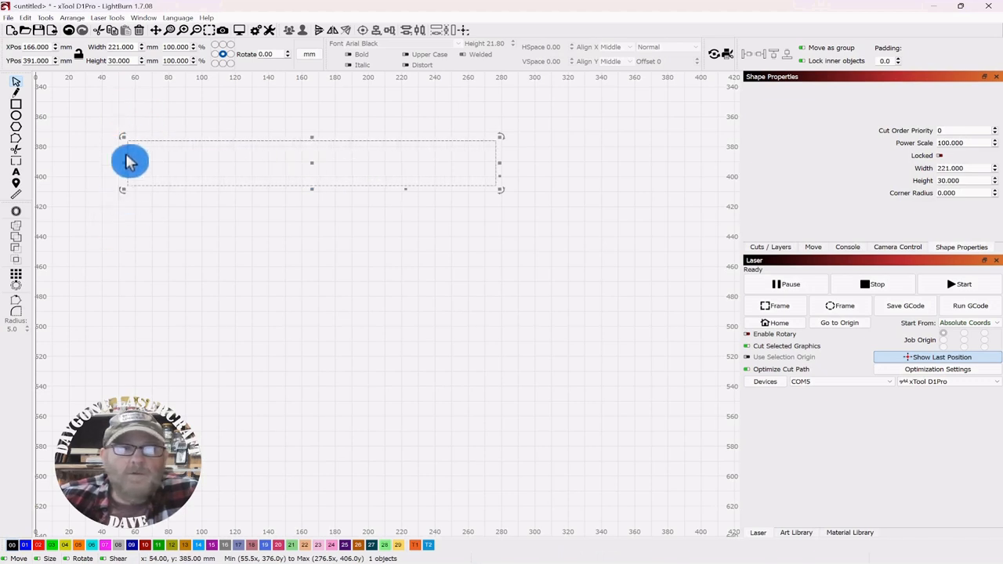
mouse_move(436, 165)
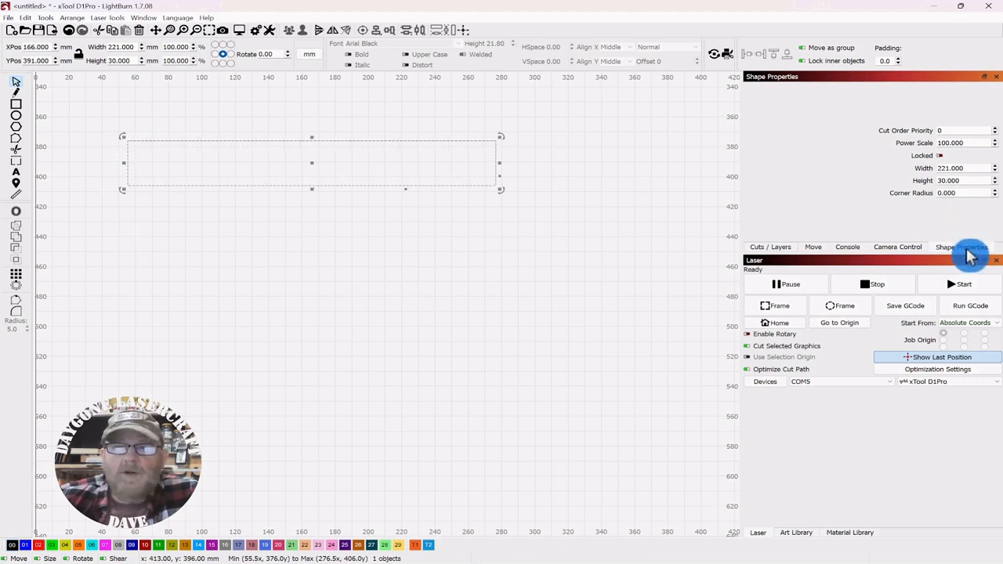
mouse_move(170, 154)
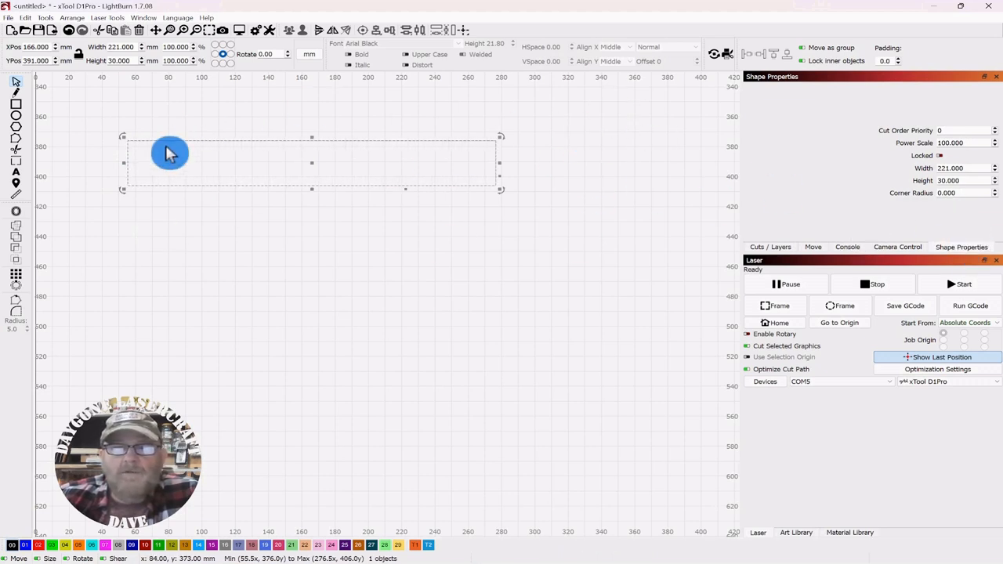
mouse_move(335, 270)
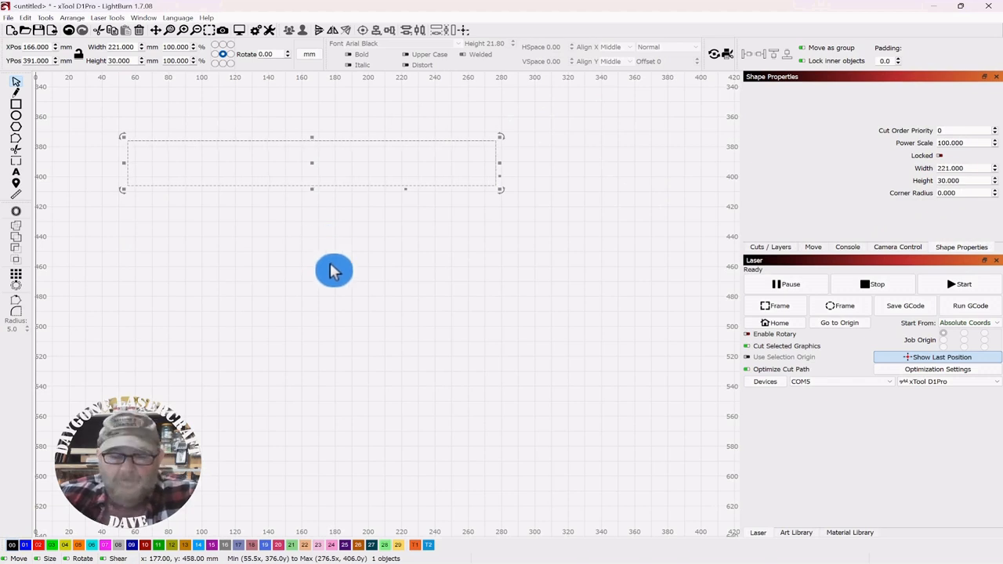
mouse_move(445, 288)
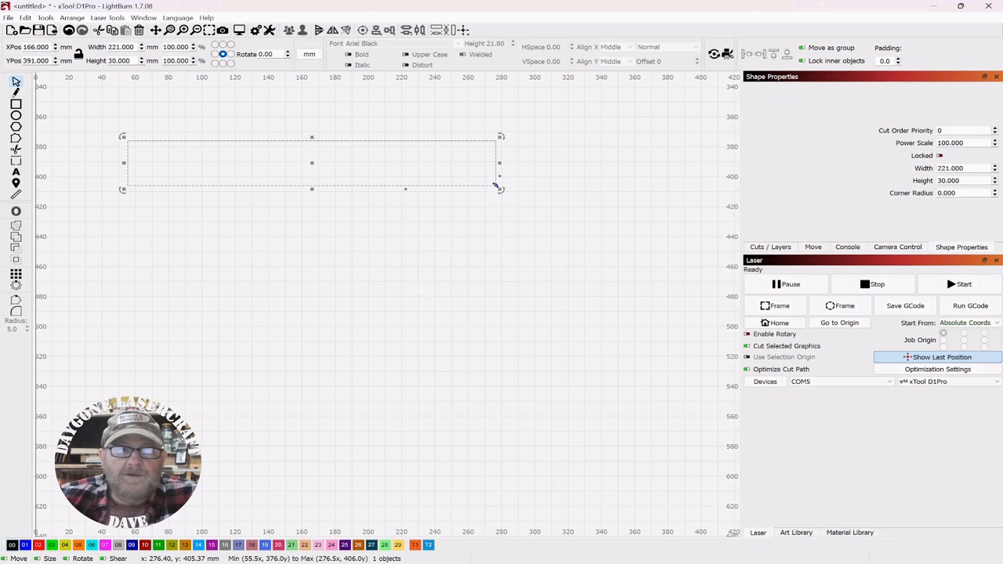
mouse_move(499, 188)
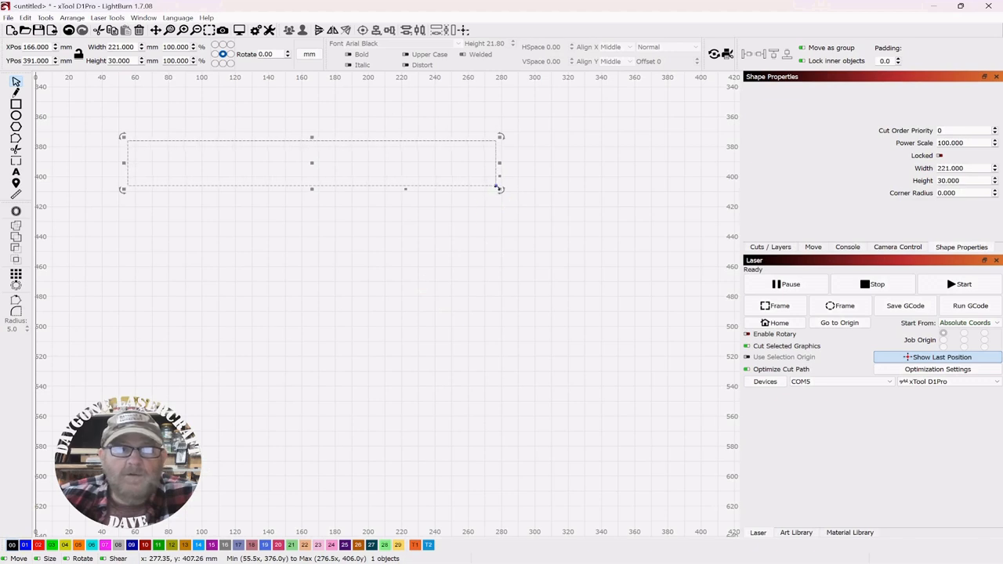
mouse_move(502, 251)
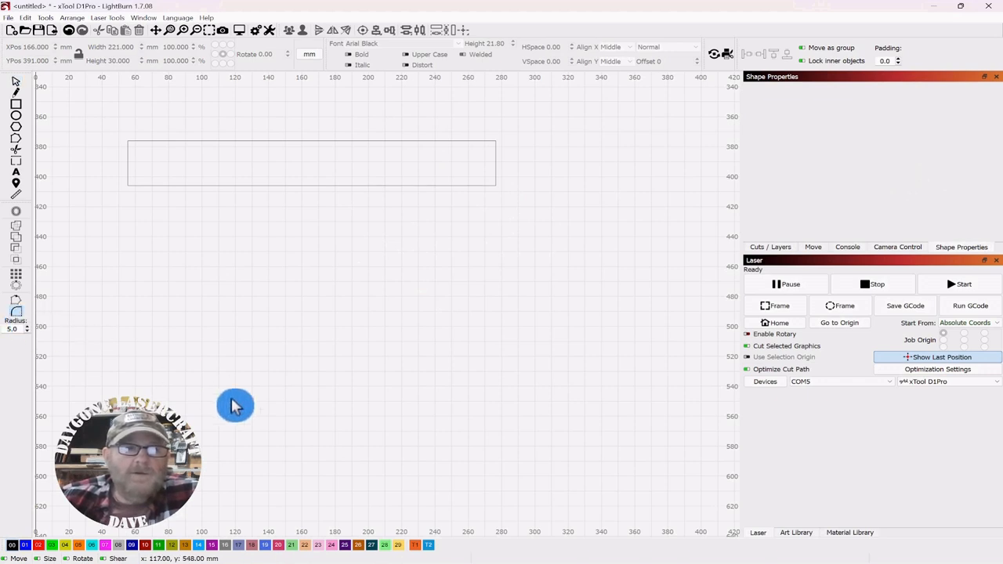
mouse_move(25, 345)
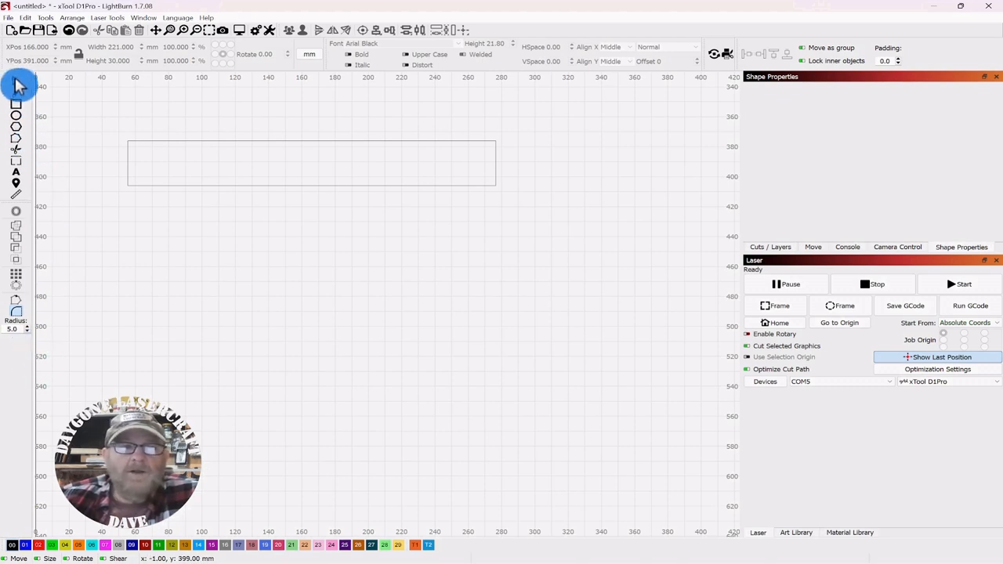
mouse_move(185, 114)
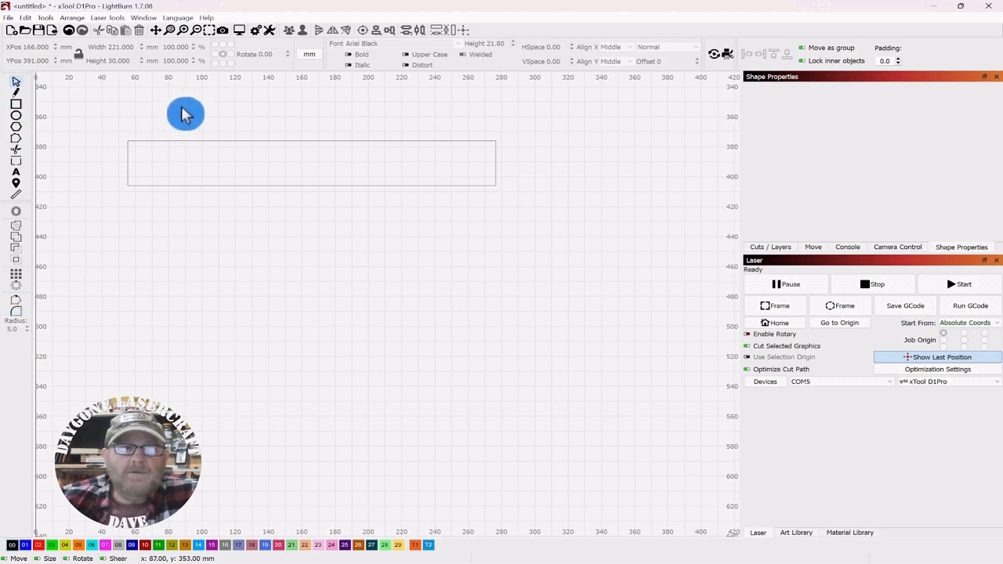
Round the rectangle's corners with a 5.0 mm radius and return to selection
left_click(310, 163)
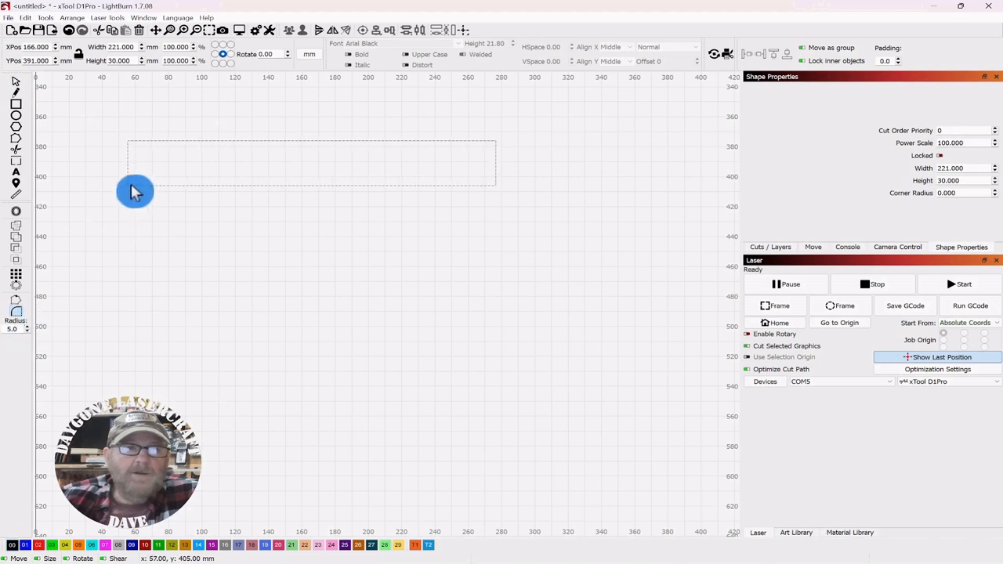
mouse_move(130, 187)
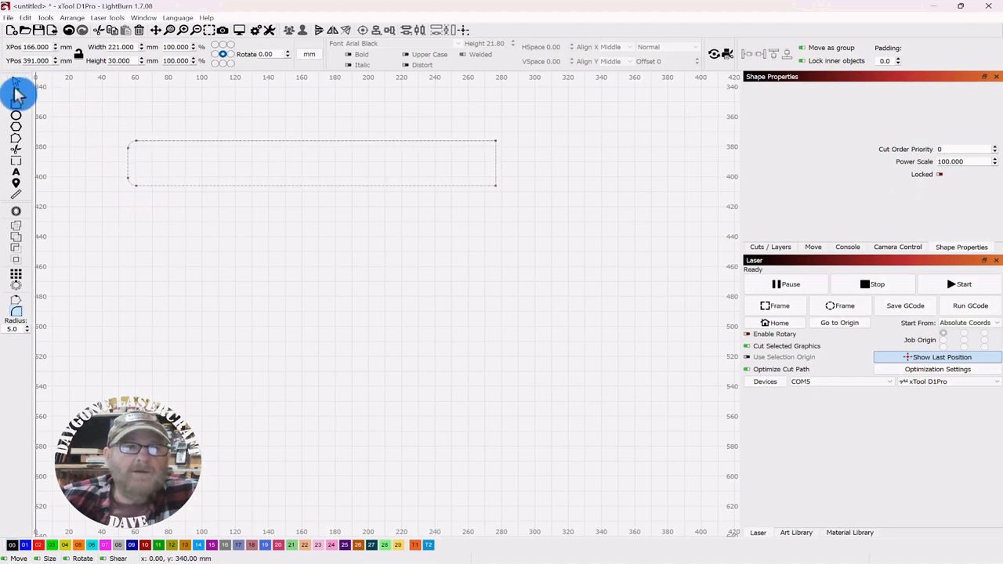
left_click(312, 161)
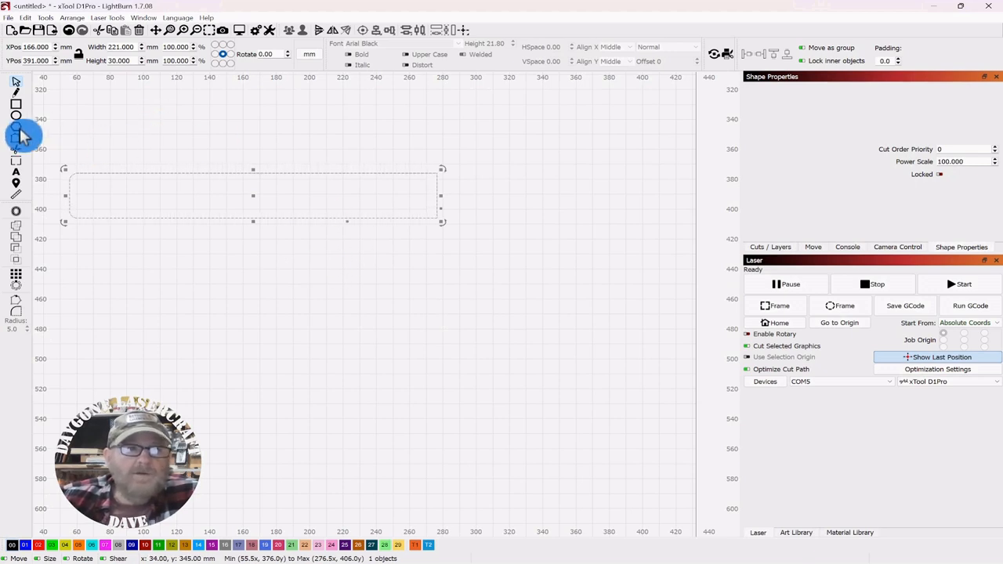
Draw a polygon beside the rectangle's right end for the stake tip
left_click(498, 171)
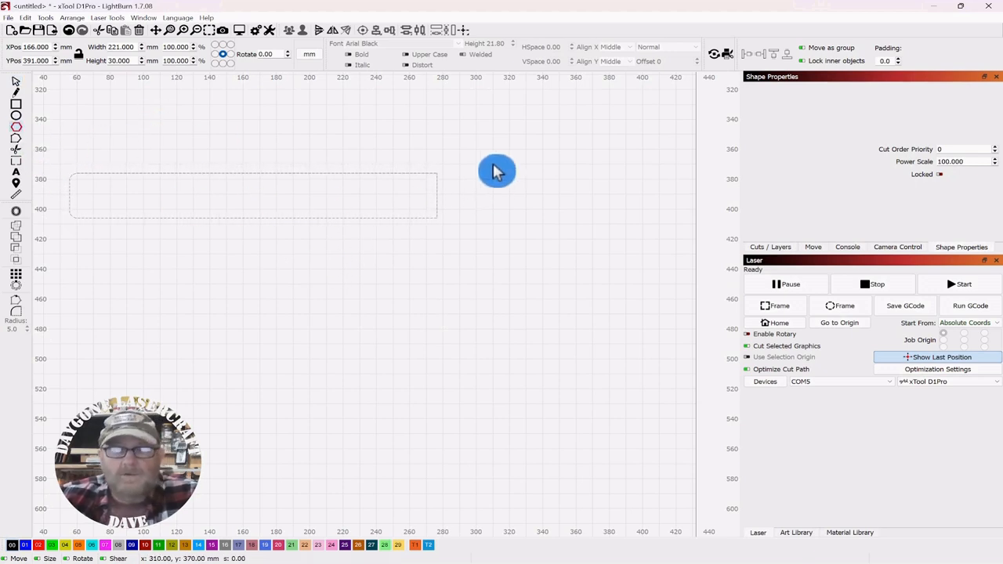
mouse_move(529, 196)
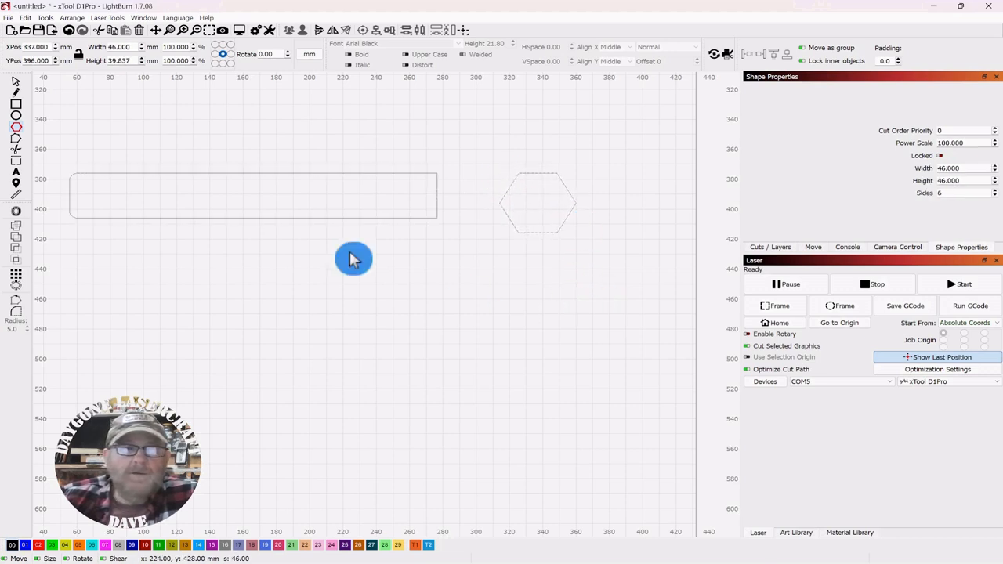
mouse_move(16, 87)
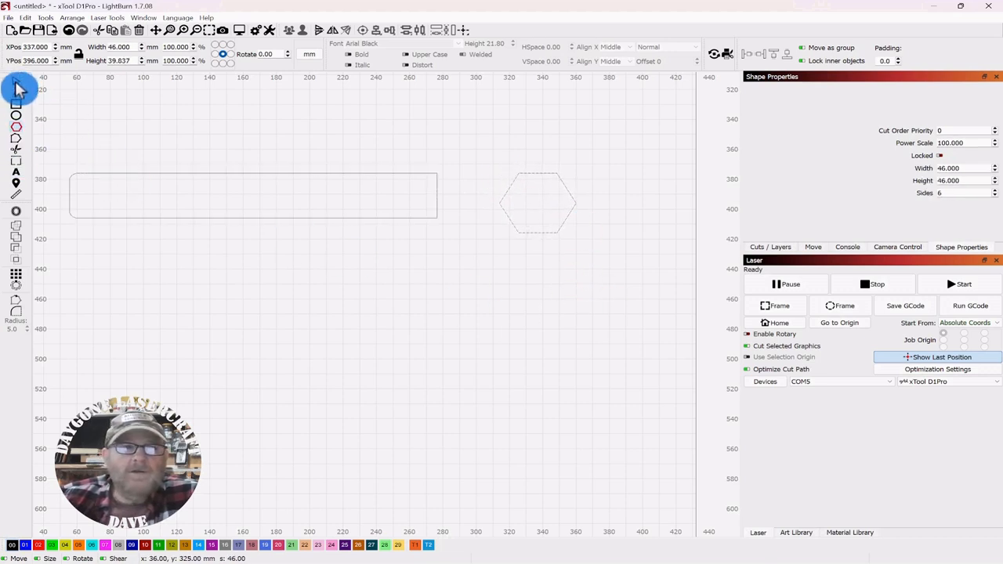
left_click(536, 202)
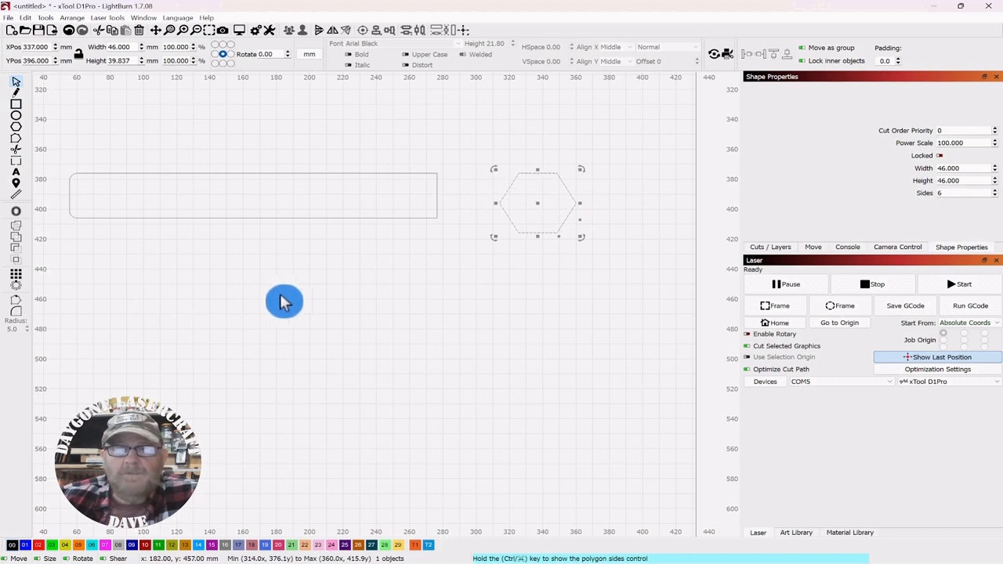
mouse_move(292, 306)
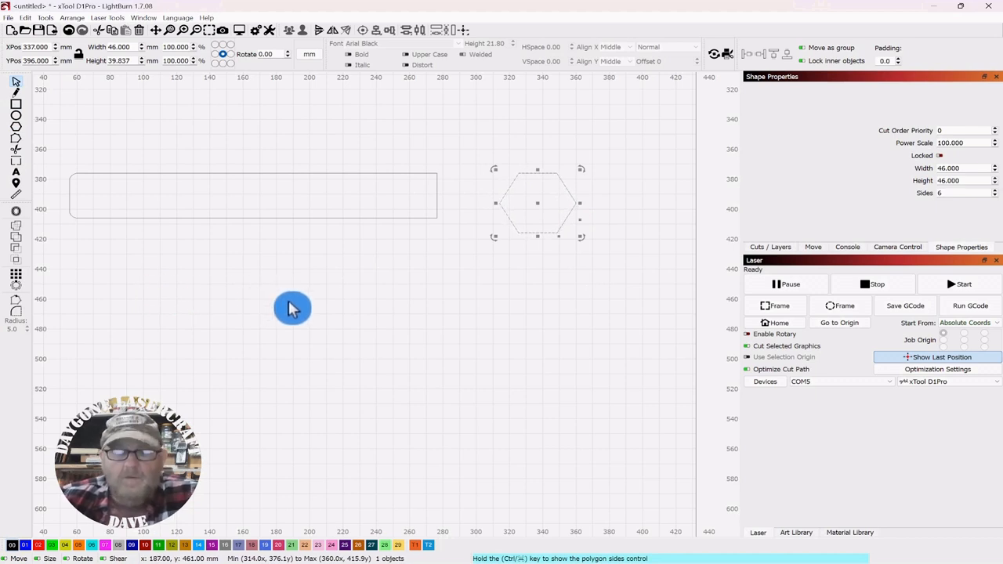
mouse_move(580, 177)
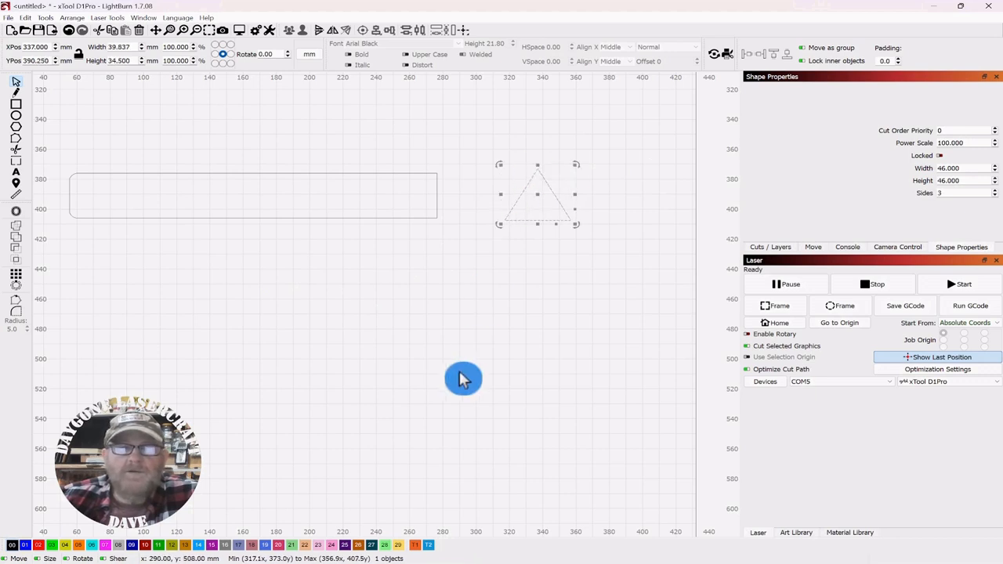
mouse_move(16, 81)
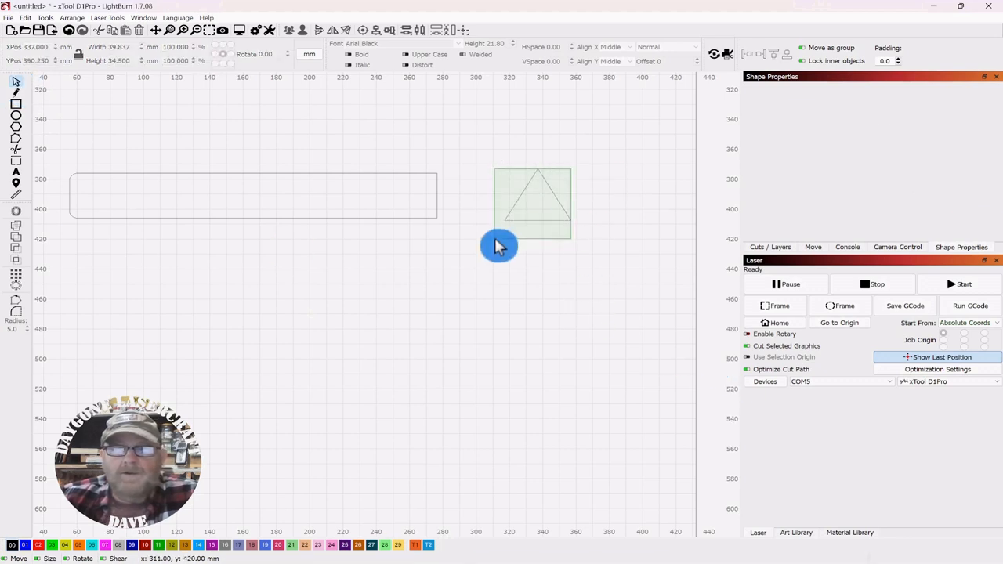
Butt the triangle against the rectangle's right end, flatten it to 20 mm tall and weld them
left_click(533, 203)
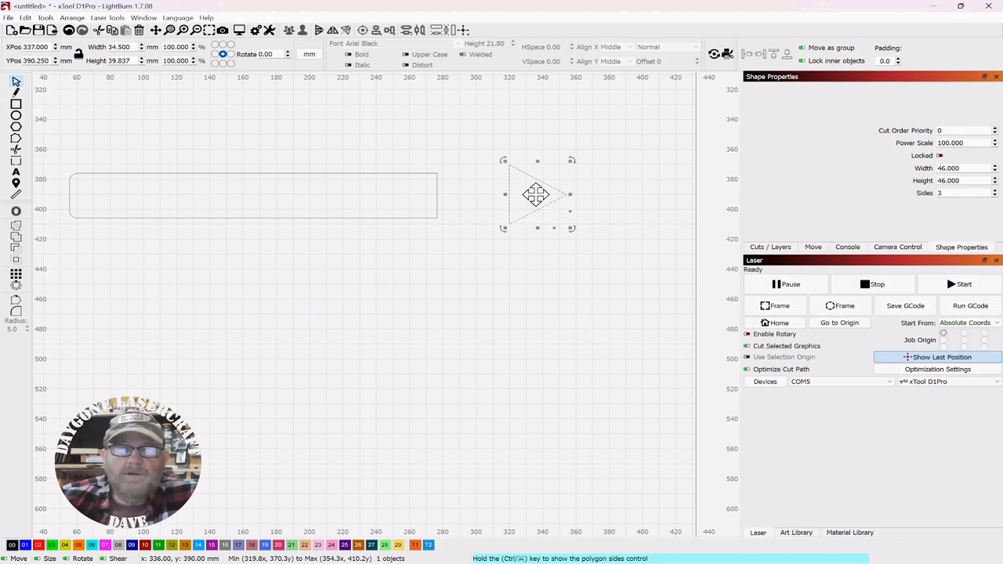
left_click_drag(536, 194, 508, 208)
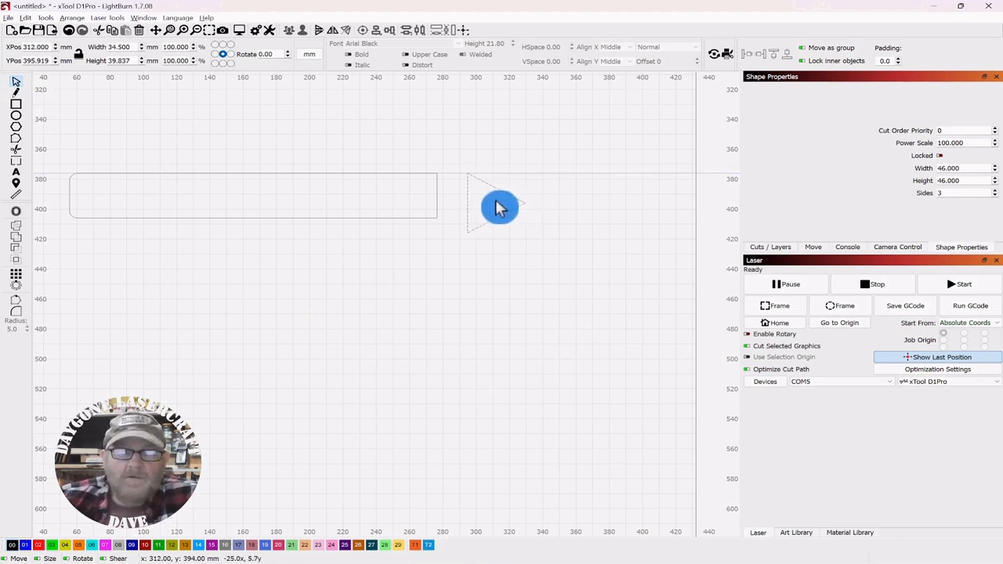
left_click_drag(500, 206, 473, 207)
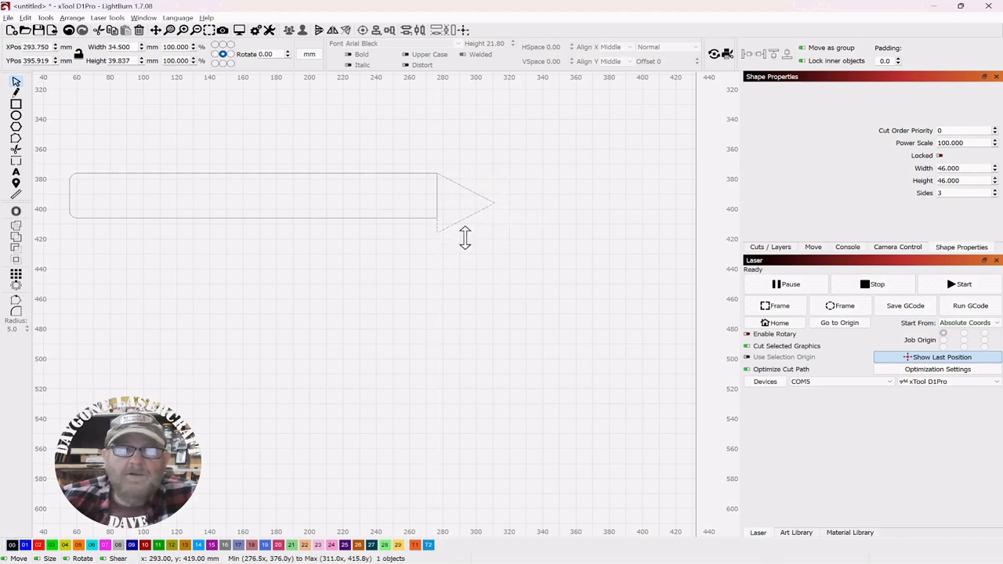
left_click_drag(464, 238, 462, 225)
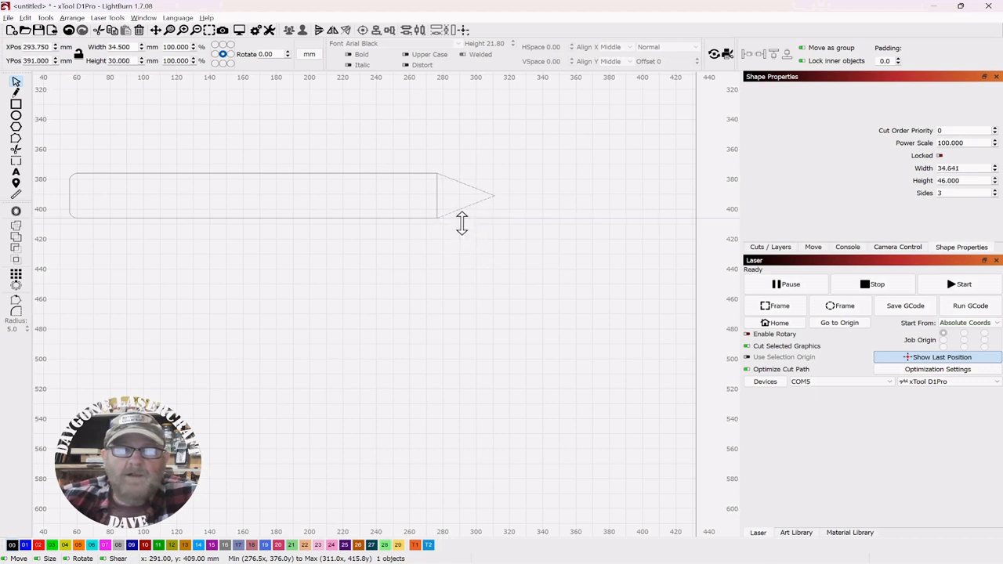
left_click(520, 144)
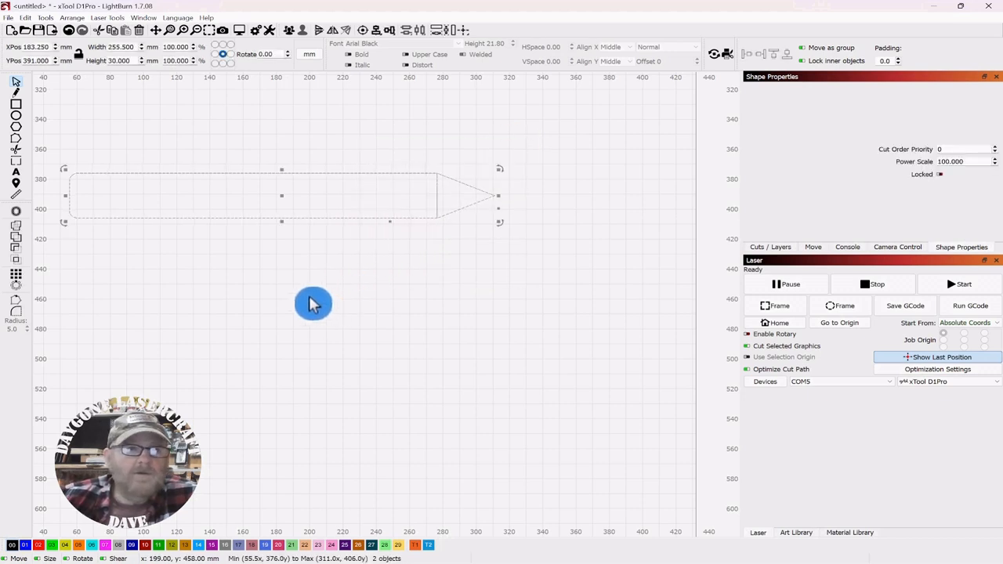
mouse_move(16, 232)
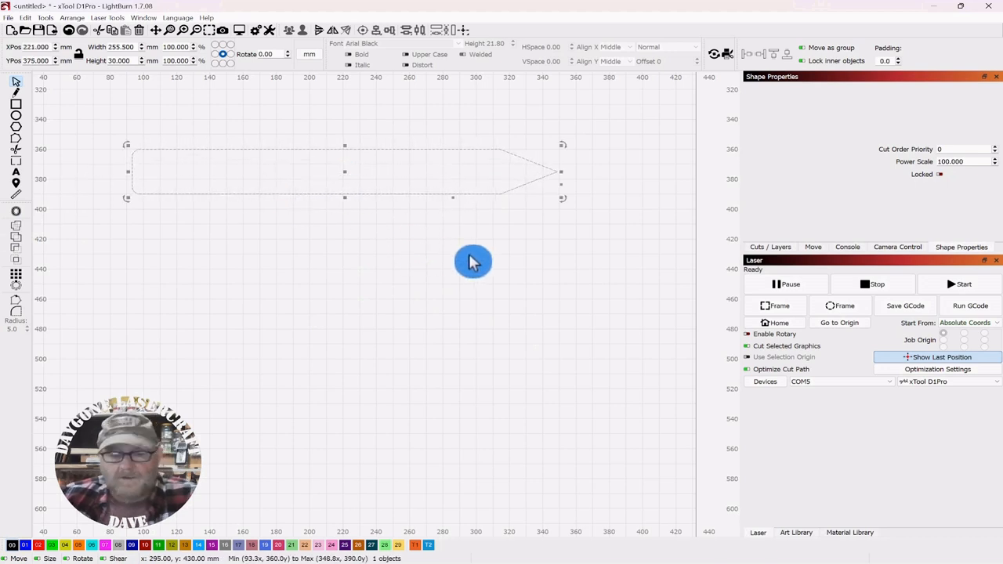
mouse_move(451, 269)
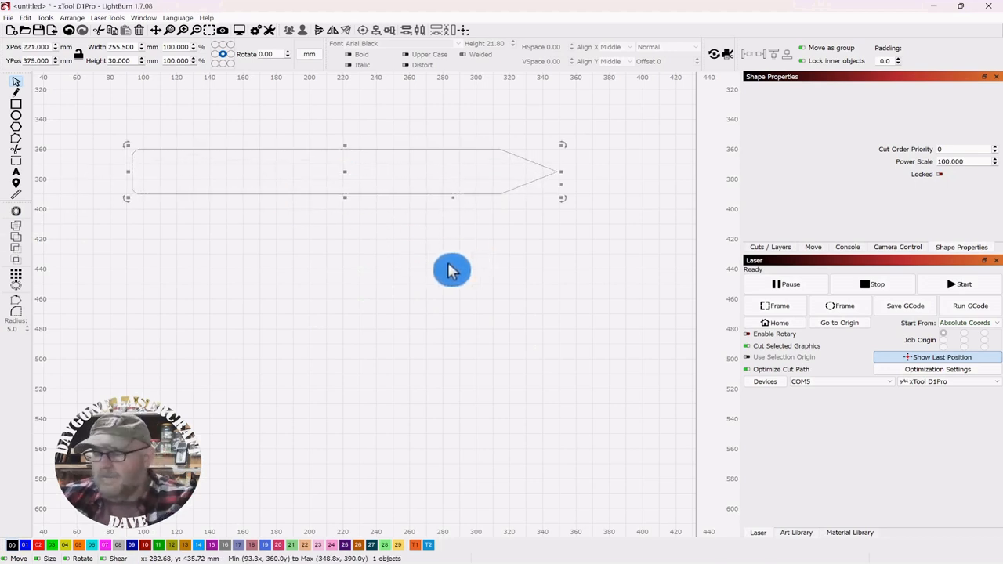
Duplicate the welded stake and place the copy just below the first
left_click_drag(451, 269, 461, 298)
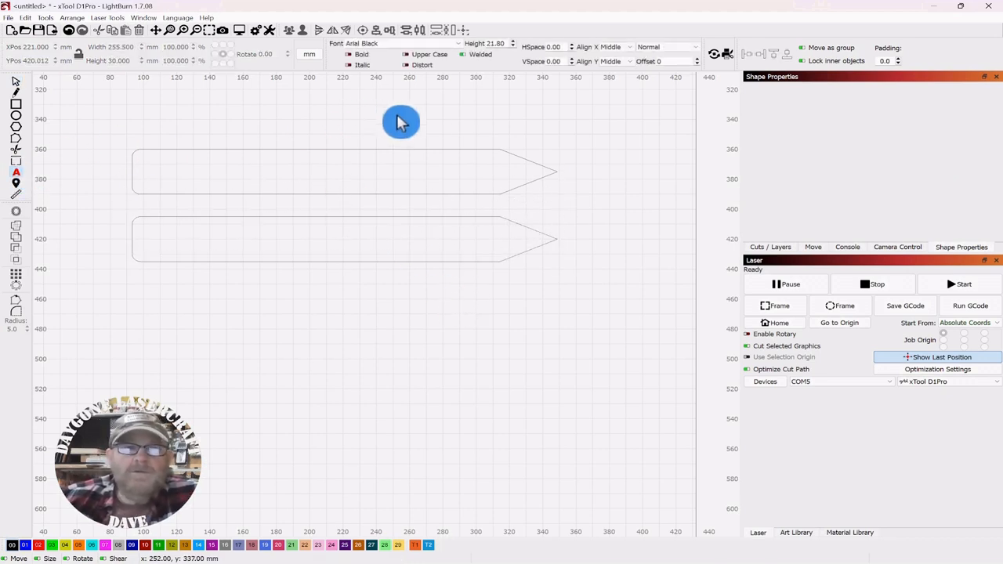
mouse_move(462, 50)
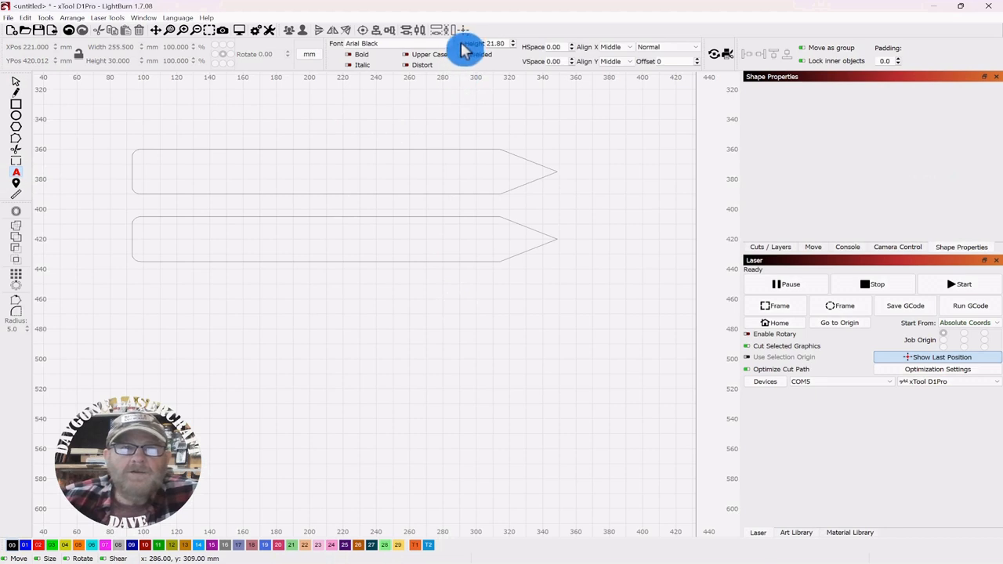
Write TOMATO in the Stencil font and position it along the upper stake
left_click(361, 44)
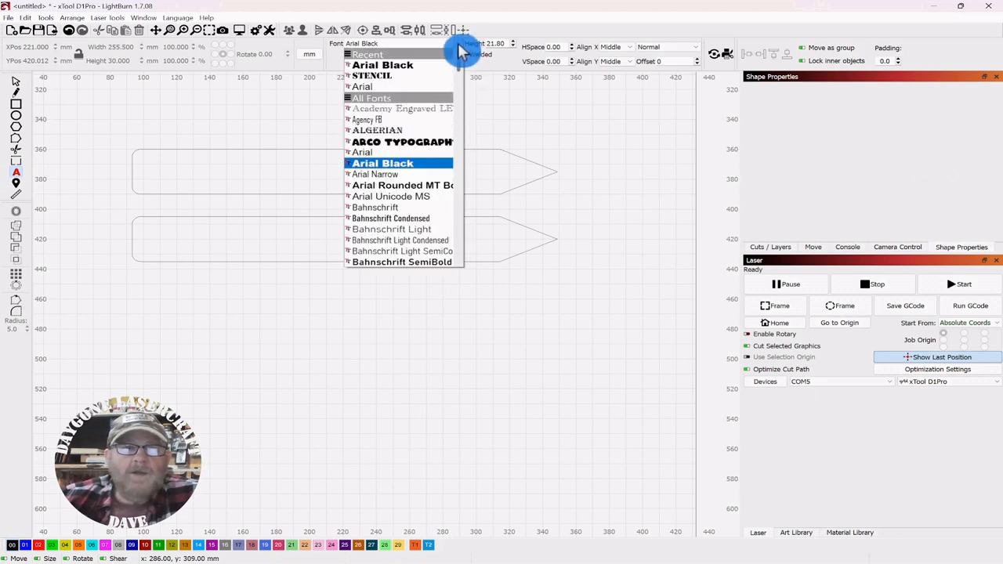
left_click(373, 75)
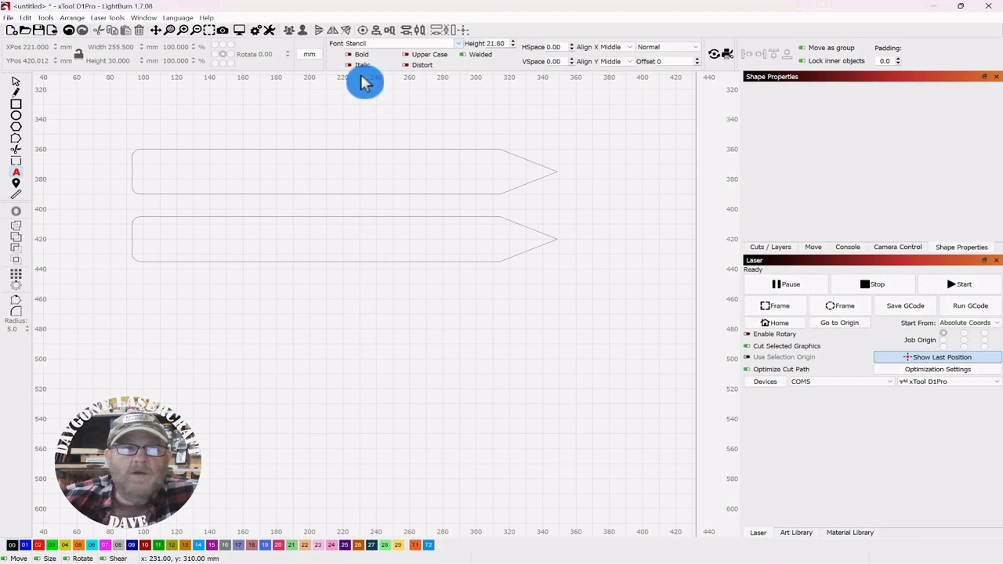
mouse_move(279, 119)
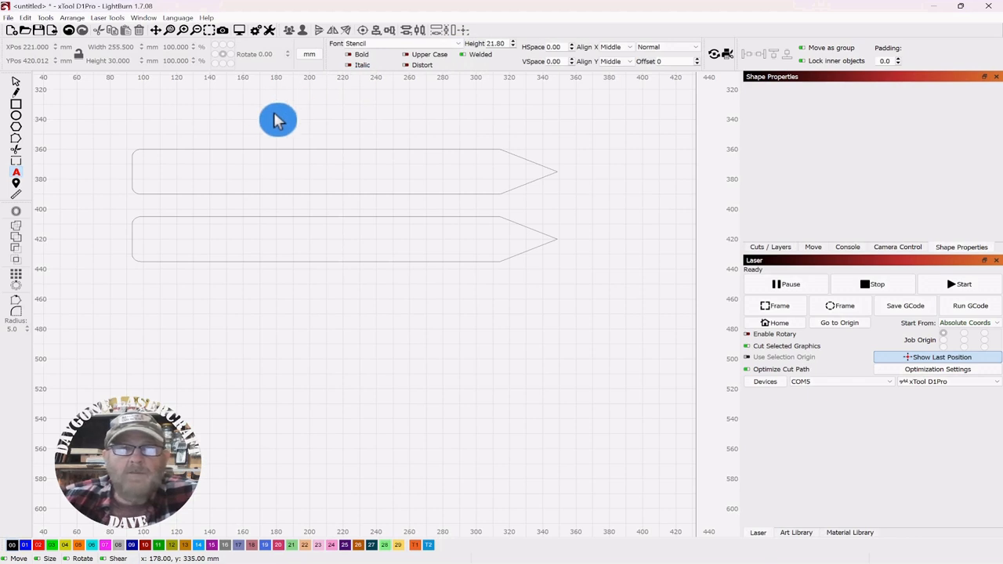
mouse_move(188, 175)
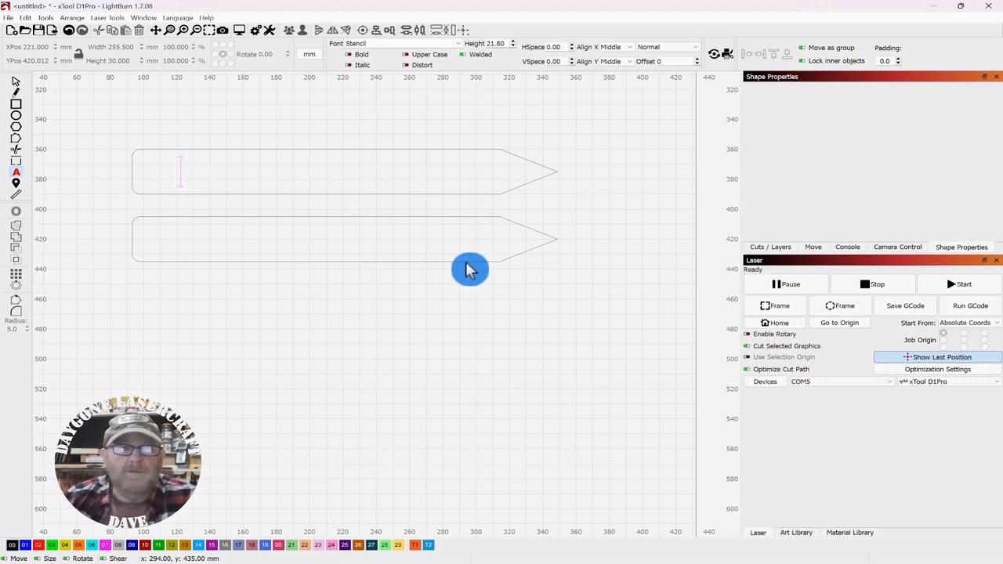
type("TOMATO")
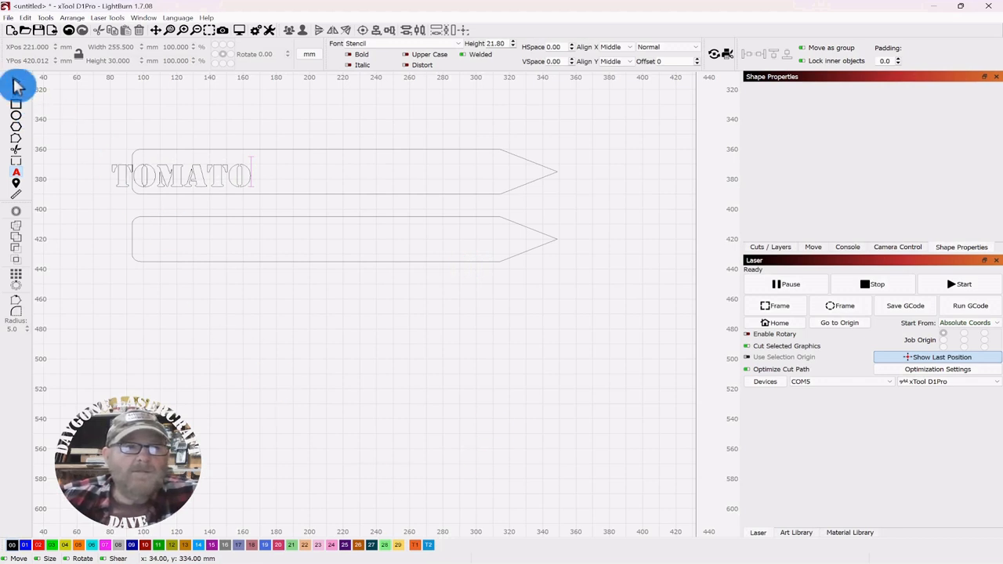
left_click(185, 176)
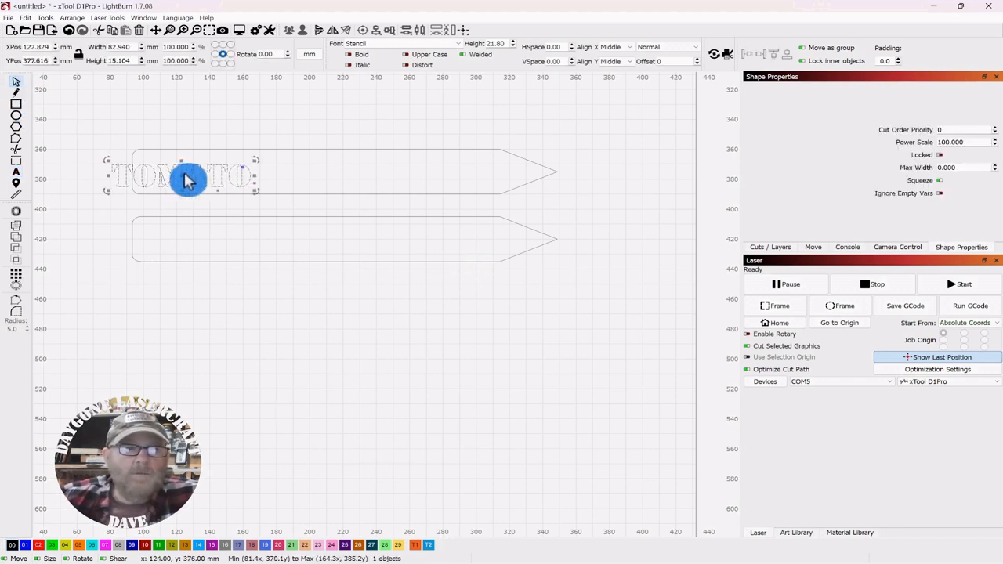
left_click_drag(188, 178, 235, 178)
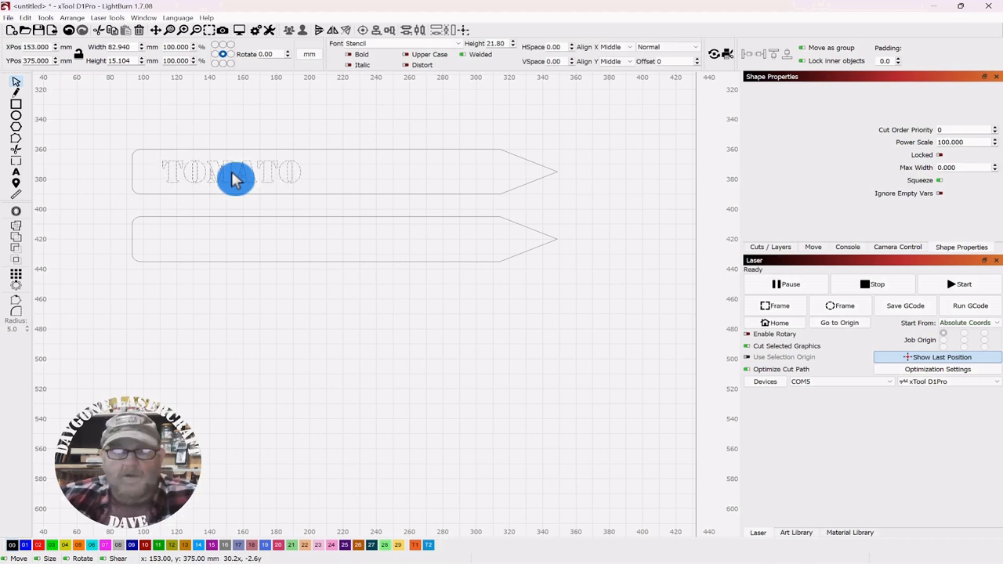
left_click(235, 172)
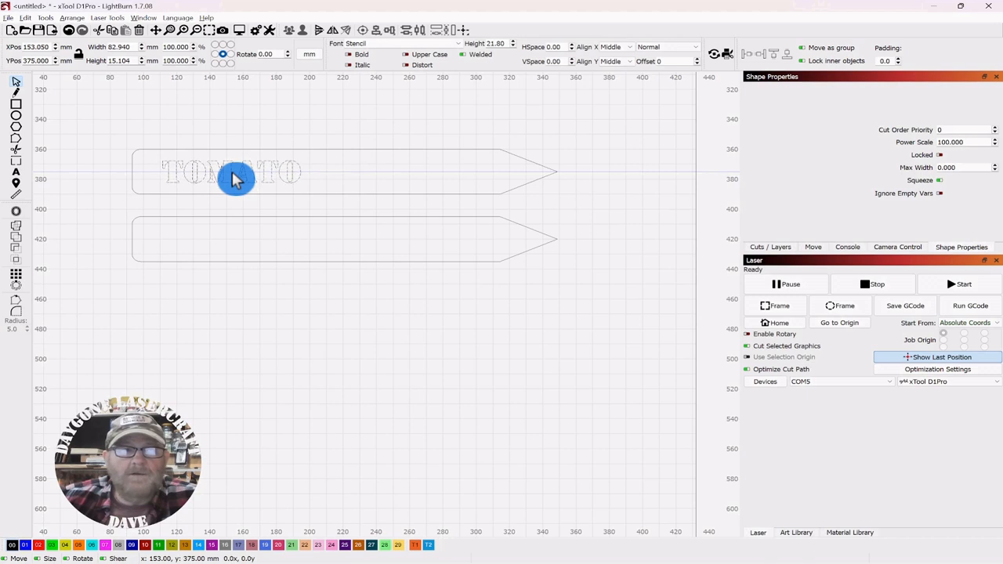
left_click_drag(238, 179, 269, 178)
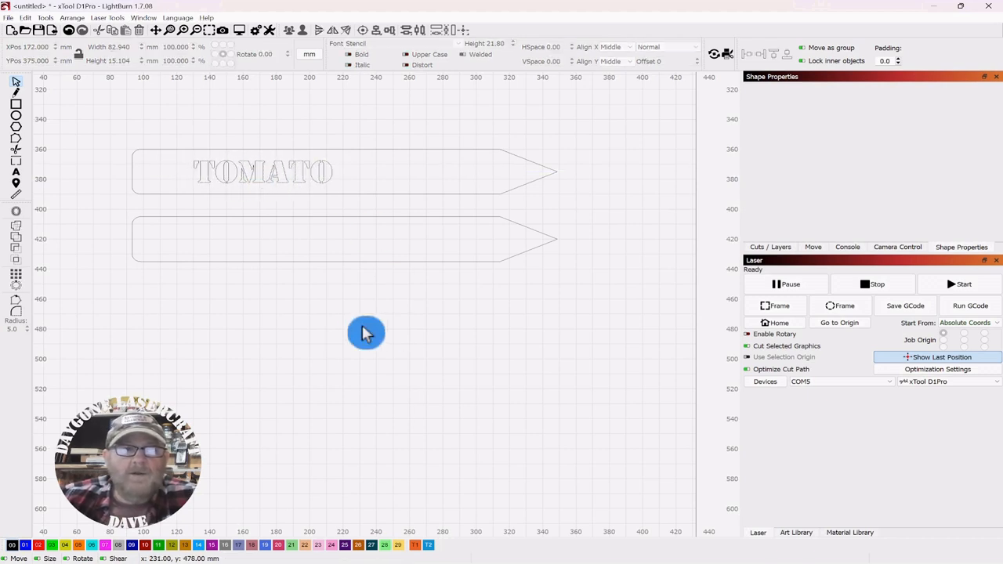
mouse_move(373, 245)
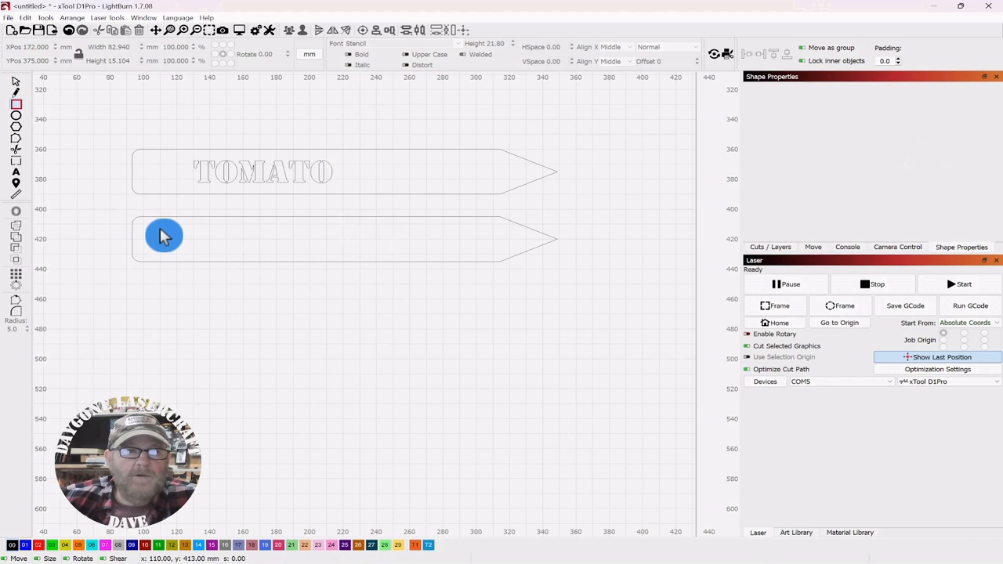
Draw a 171 by 19 mm inner rectangle frame inside the lower stake
left_click_drag(165, 236, 448, 263)
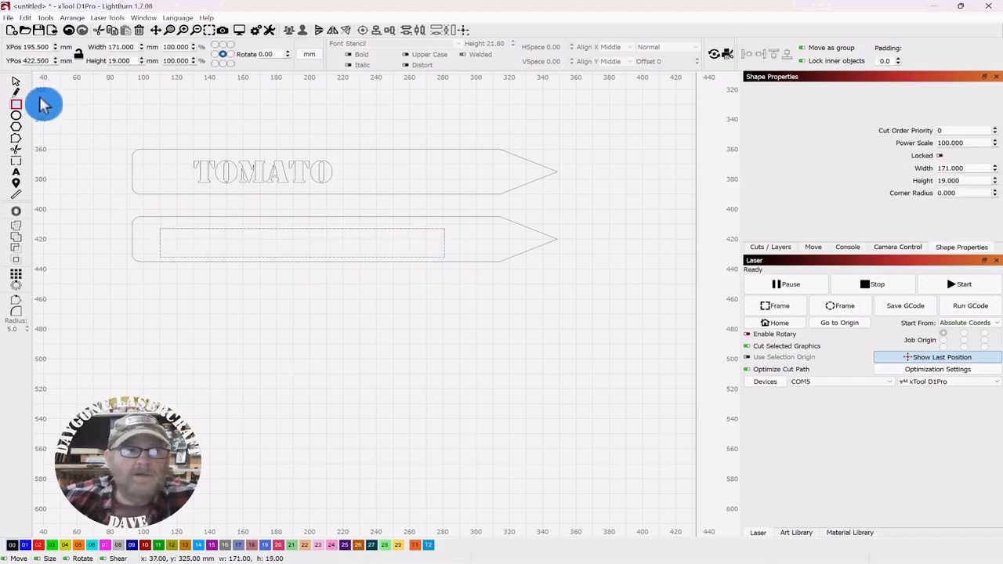
left_click(306, 250)
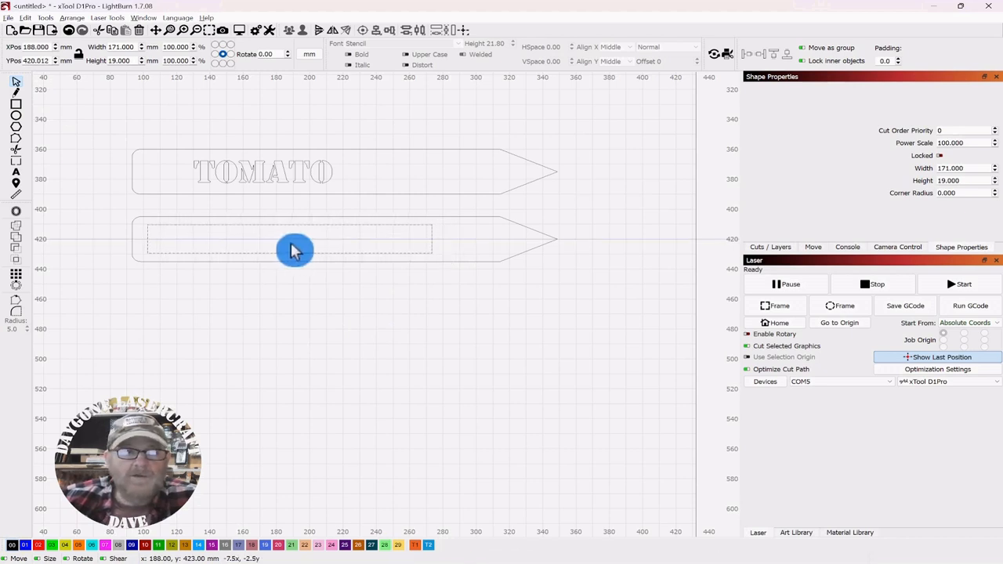
left_click(294, 238)
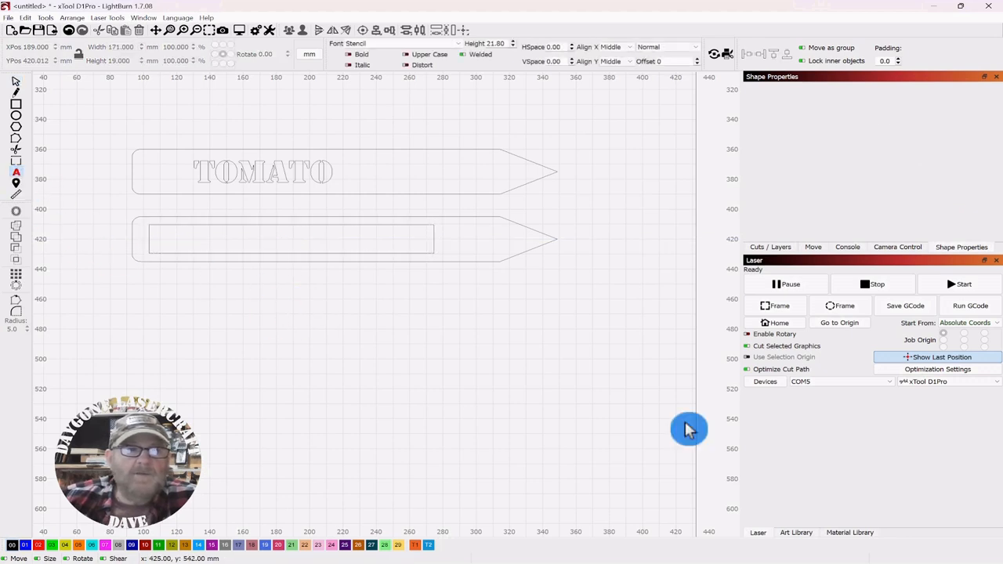
mouse_move(463, 50)
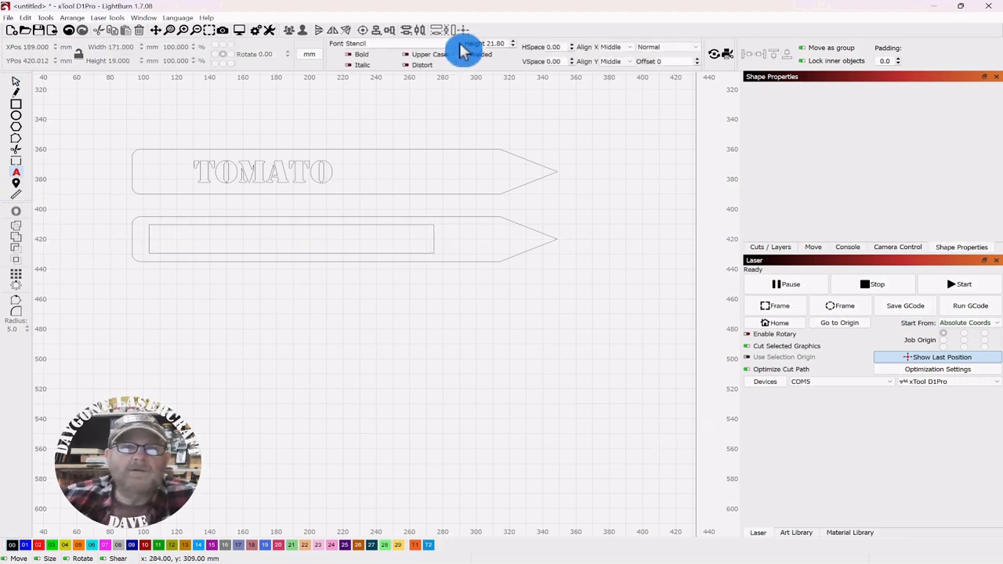
Write TOMATO in Arial Black and set it down below the two stakes
left_click(395, 44)
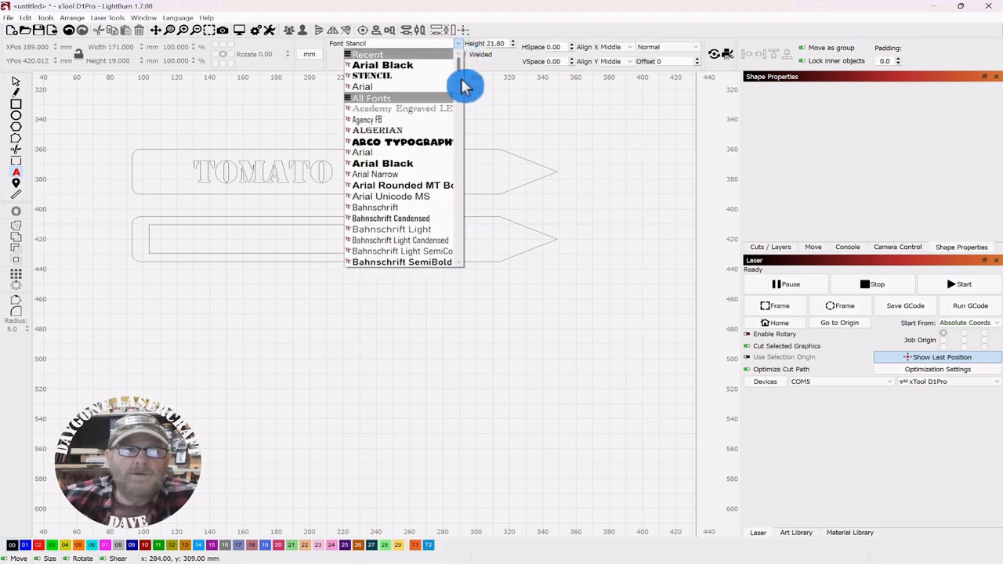
left_click(383, 163)
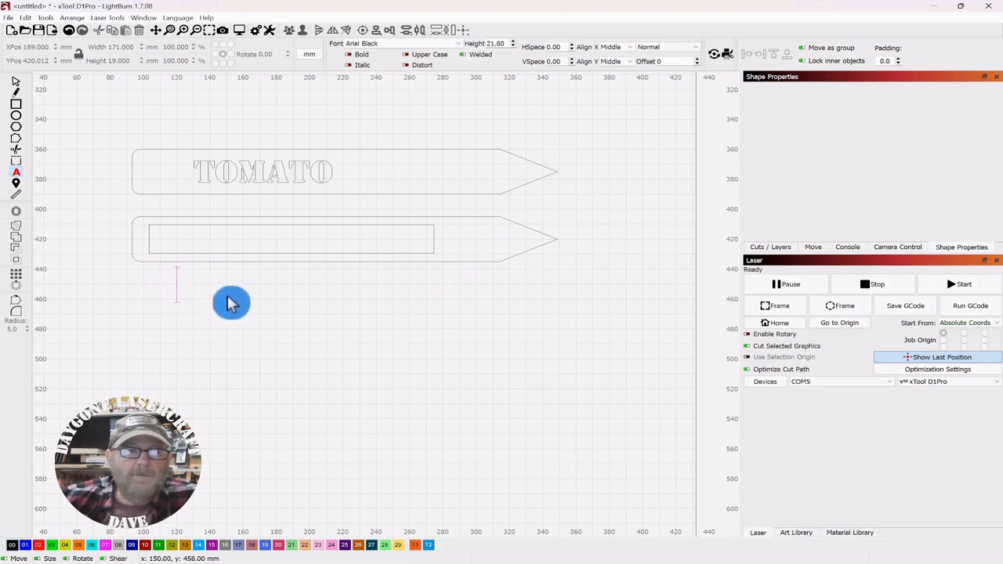
mouse_move(597, 368)
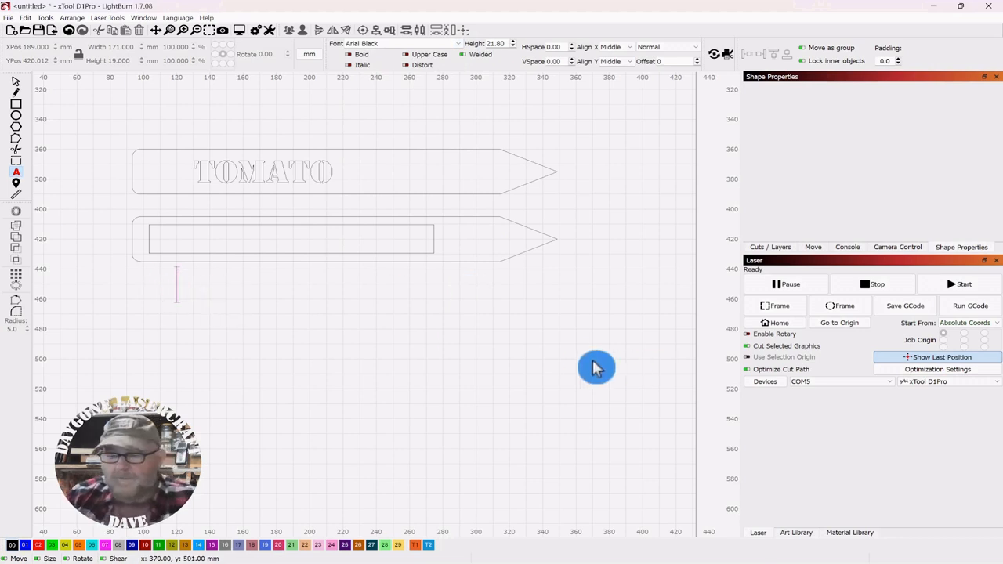
type("T")
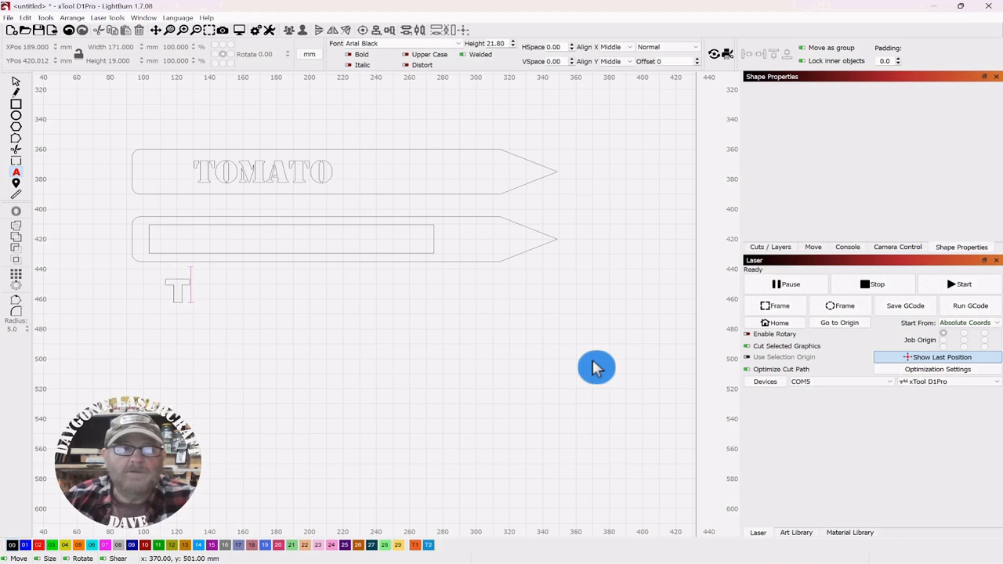
type("OMATO")
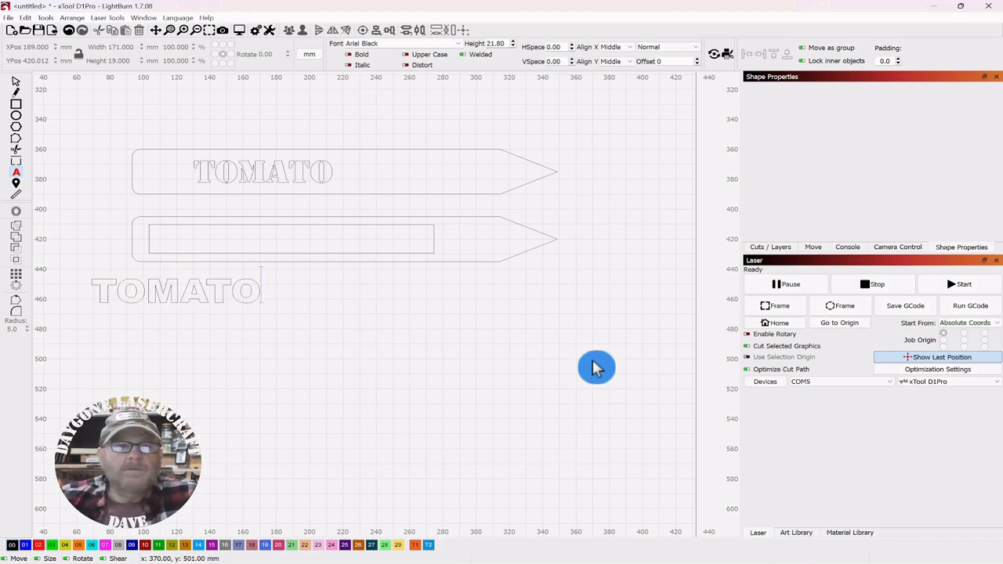
left_click(176, 290)
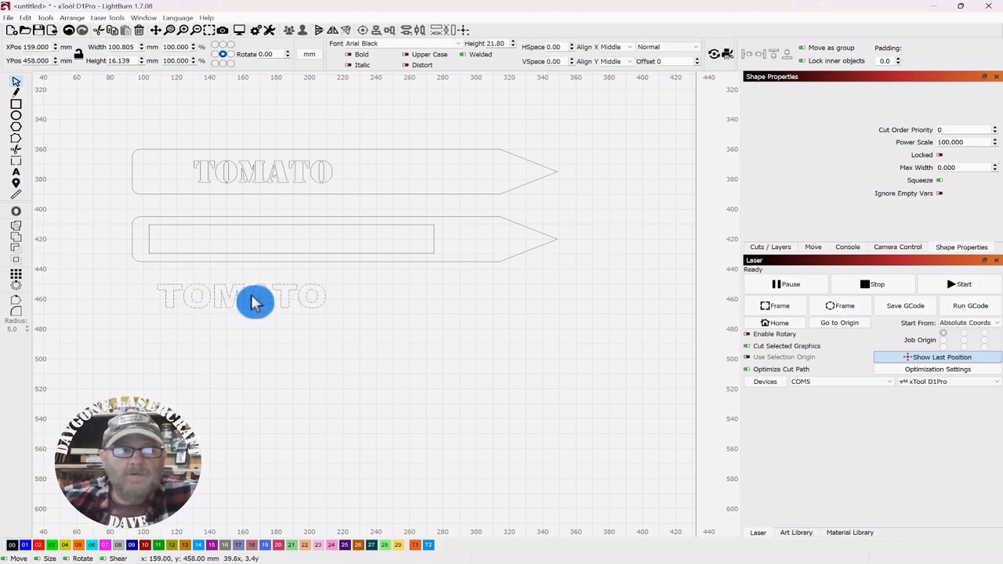
left_click(254, 301)
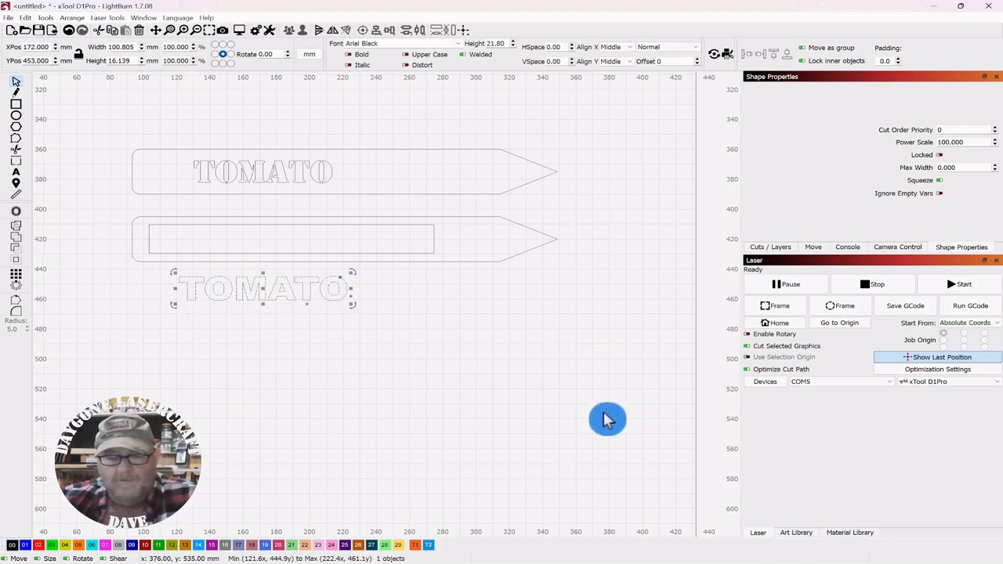
left_click_drag(263, 288, 264, 298)
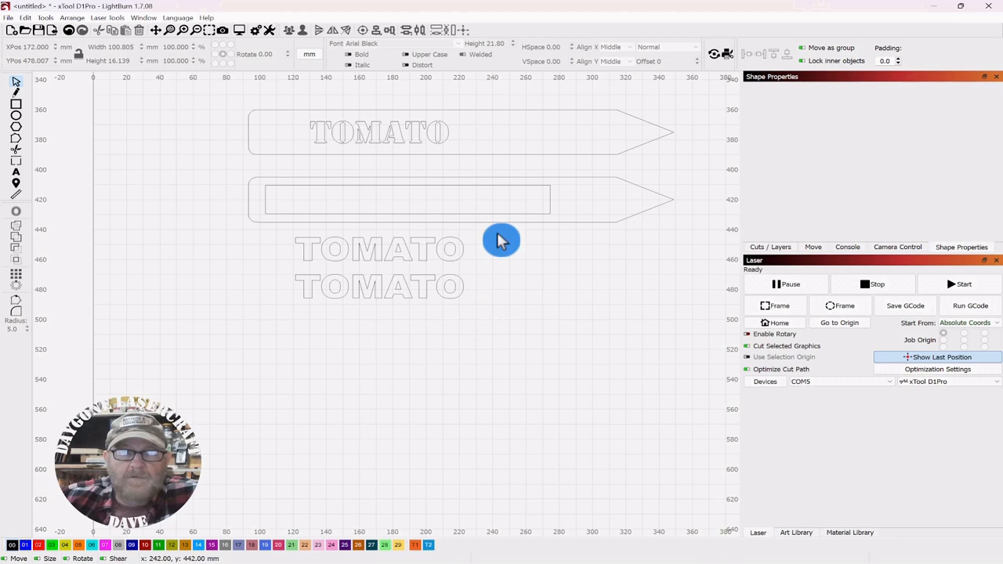
mouse_move(384, 155)
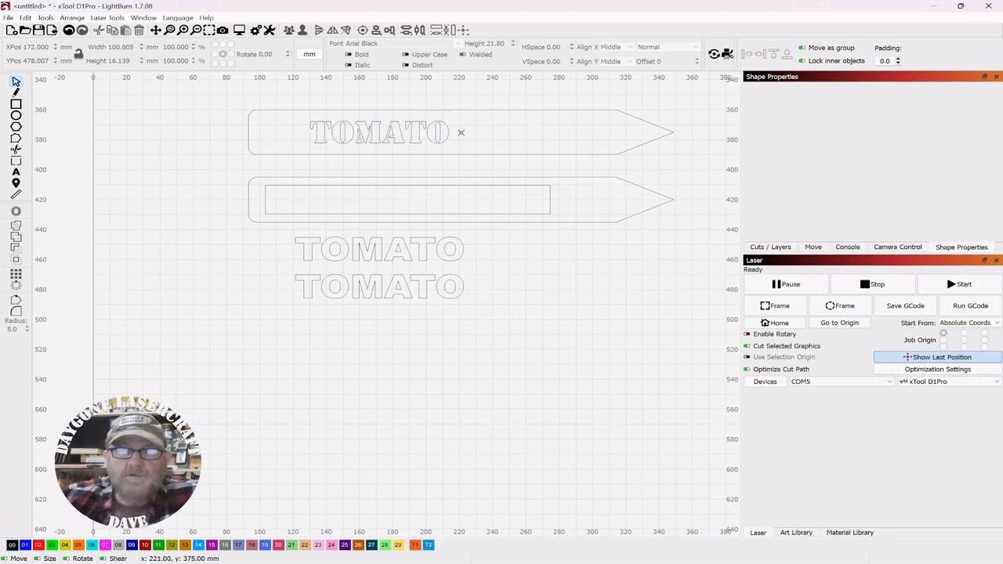
mouse_move(467, 141)
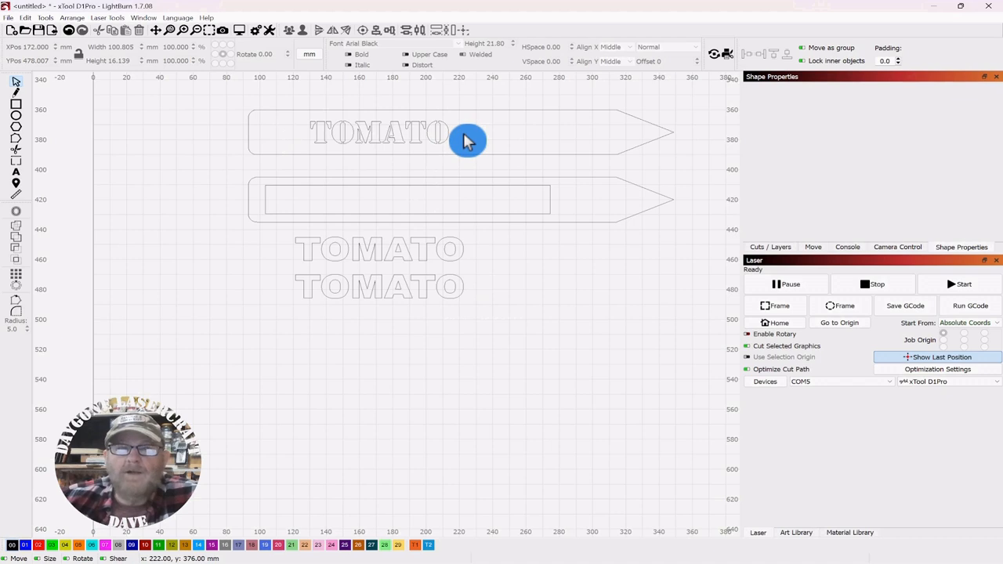
mouse_move(408, 139)
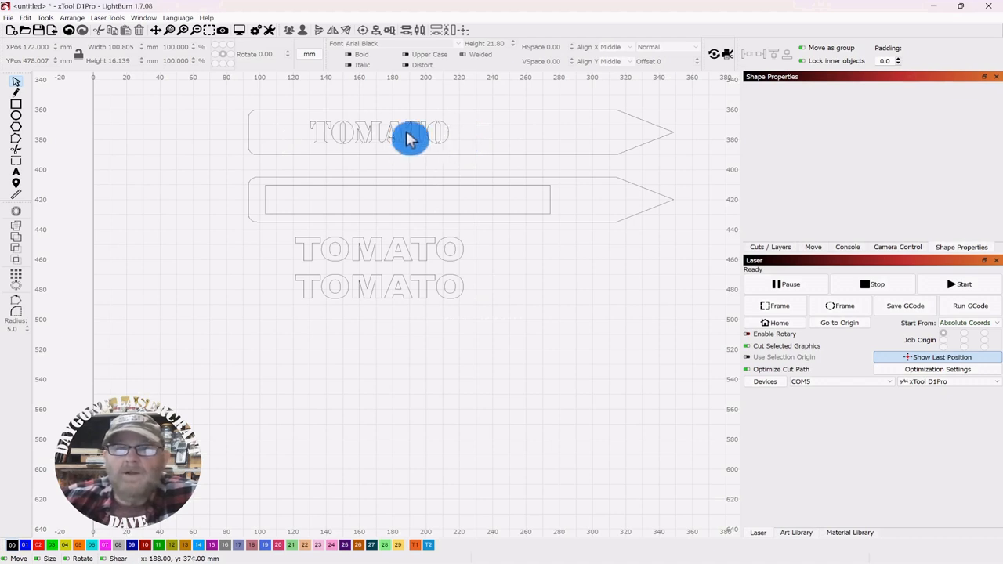
mouse_move(499, 285)
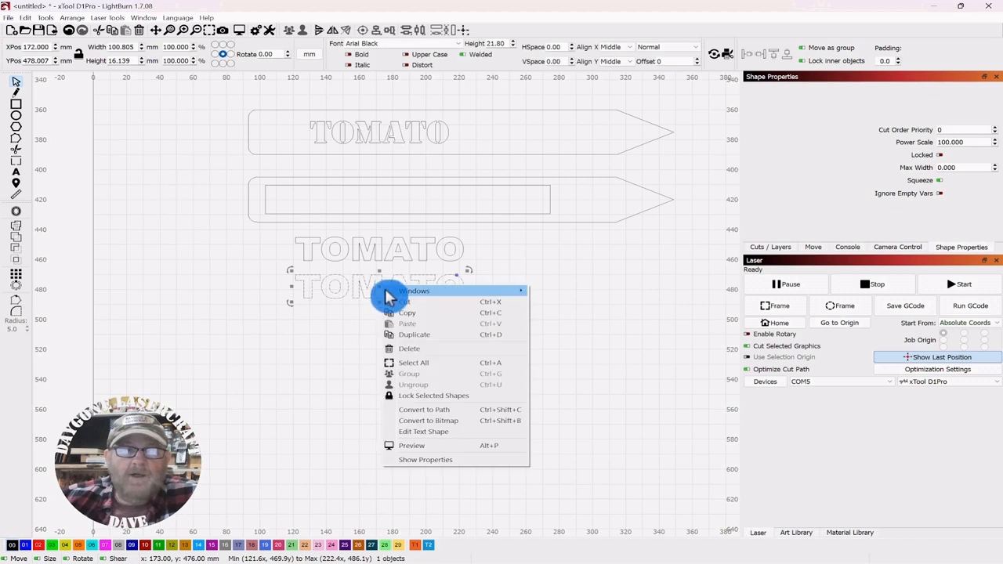
mouse_move(423, 409)
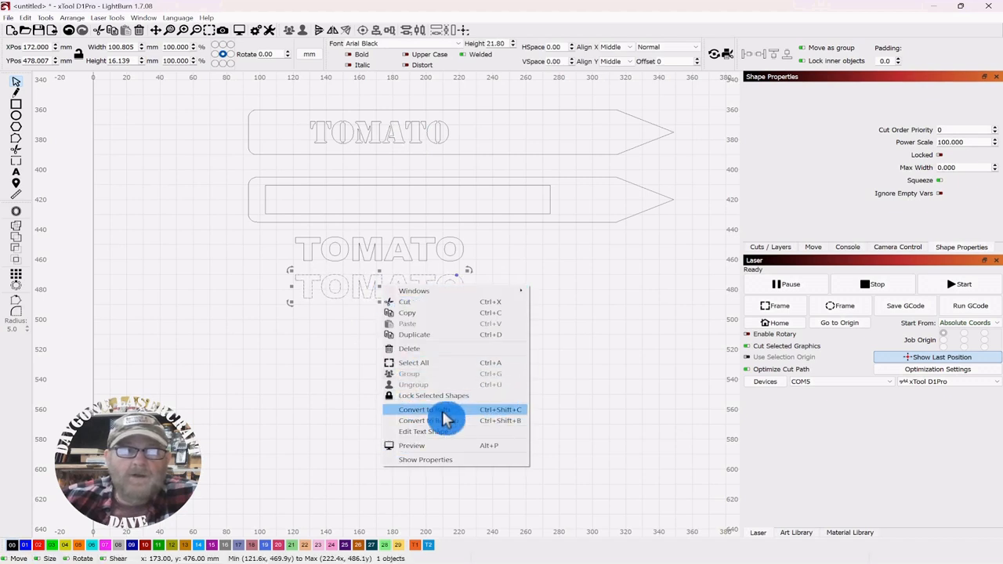
Convert the lower TOMATO copy to a path and leave a single TOMATO selected below the stakes
left_click(502, 305)
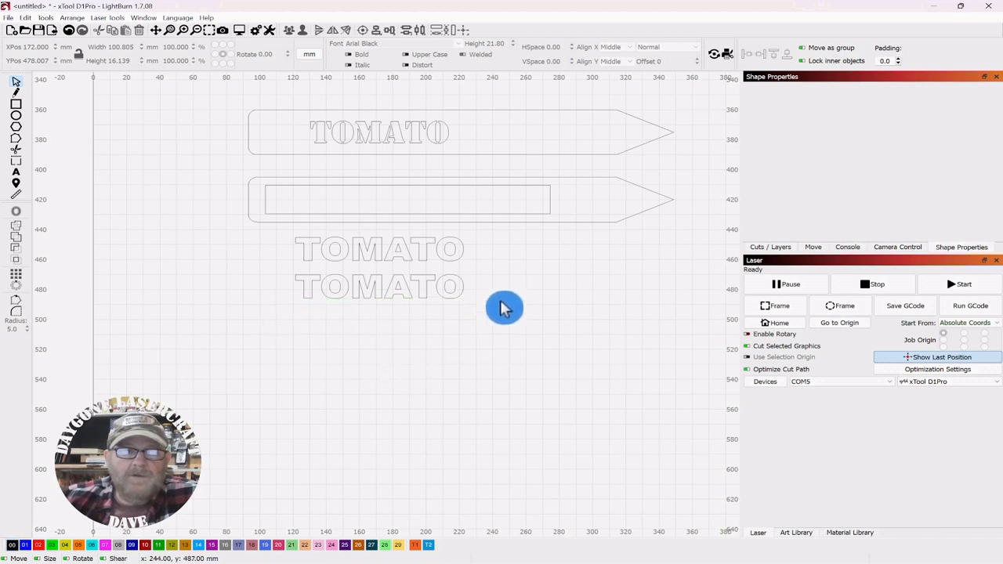
mouse_move(468, 306)
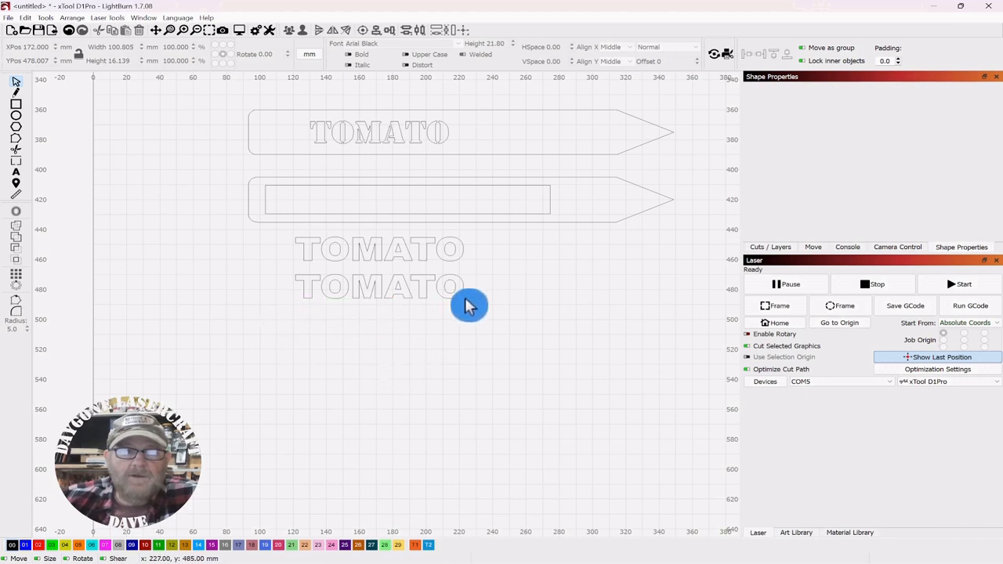
left_click(379, 285)
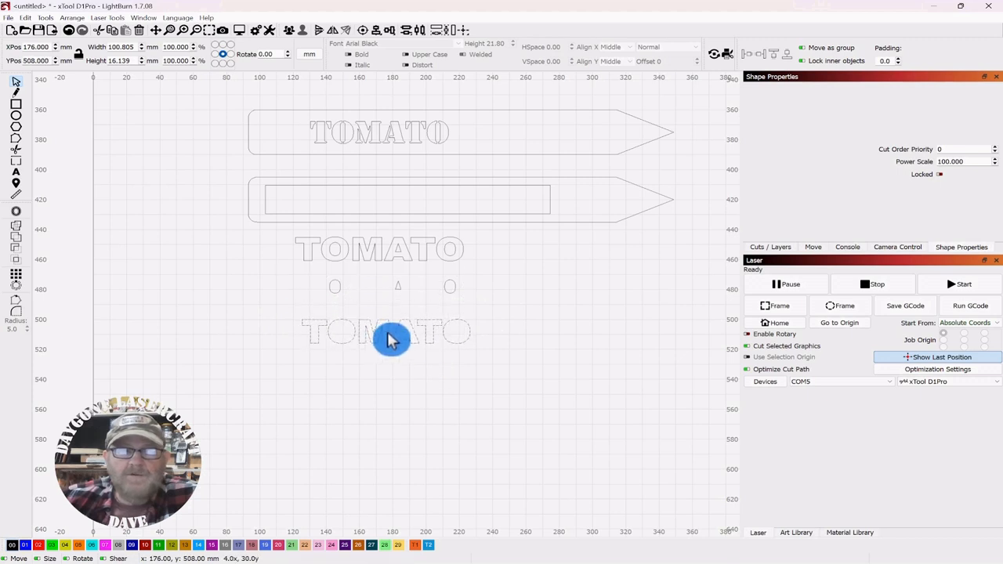
left_click(392, 330)
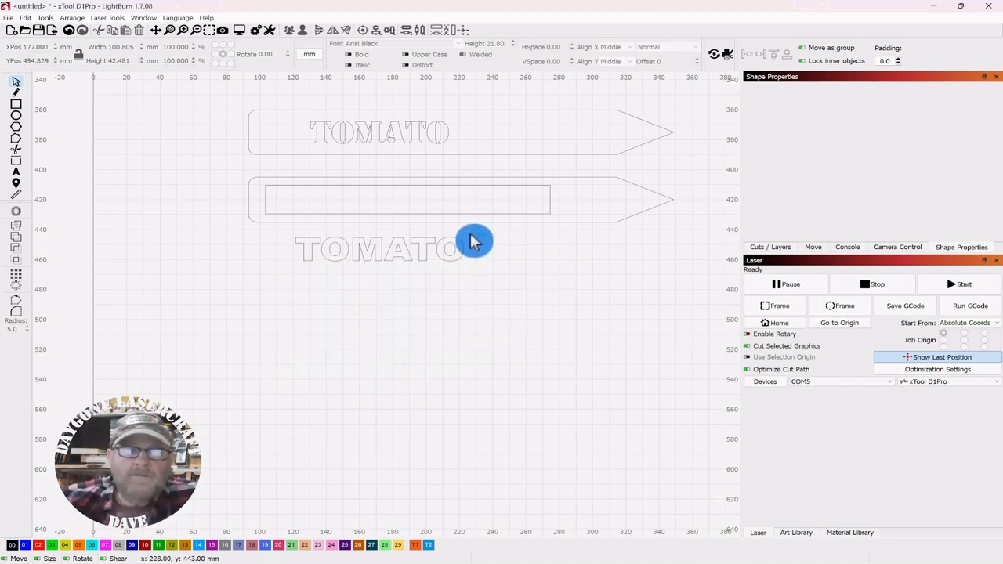
left_click(379, 250)
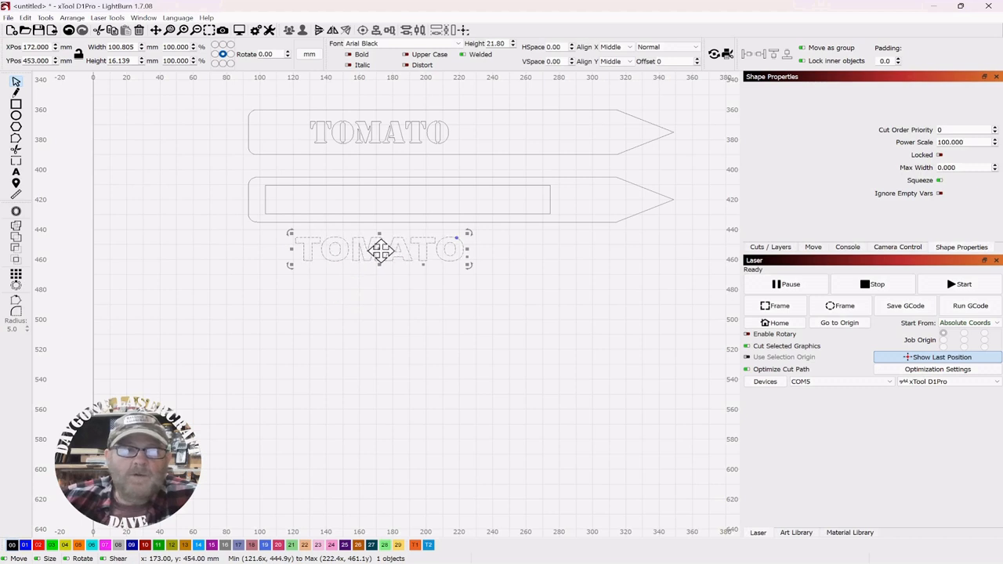
Move the Arial Black TOMATO into the lower stake's inner rectangle frame
left_click_drag(379, 249, 368, 198)
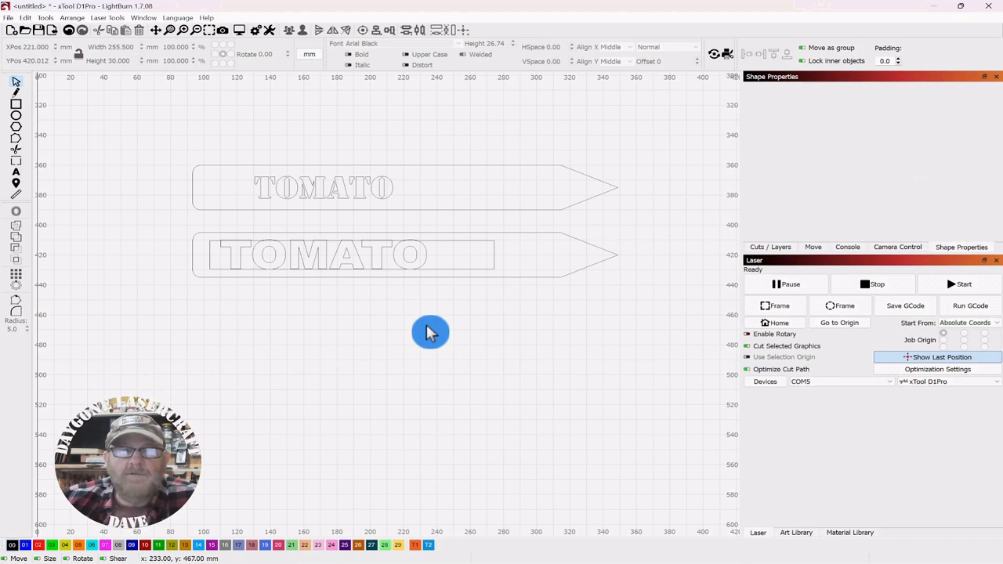
mouse_move(633, 250)
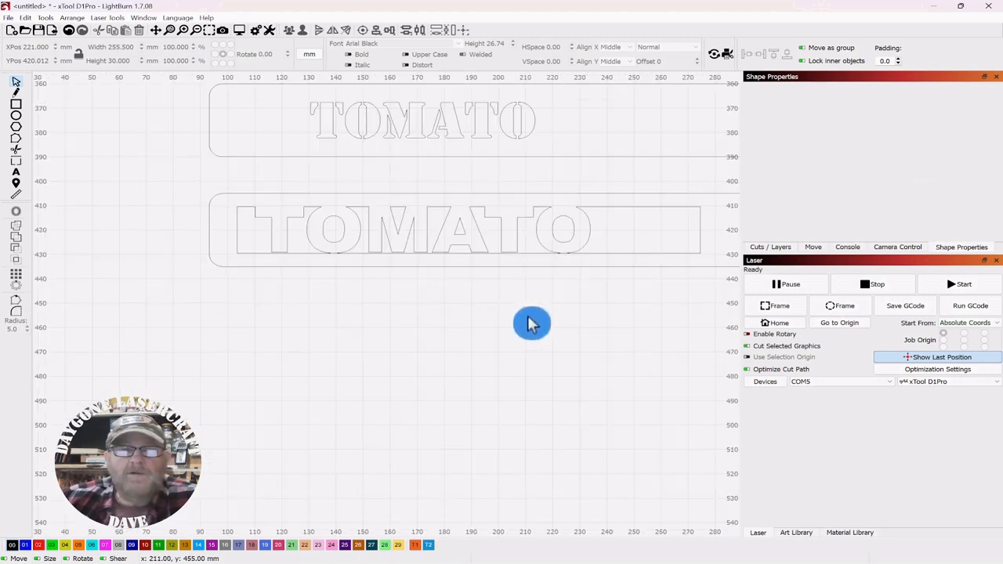
scroll("up", 3)
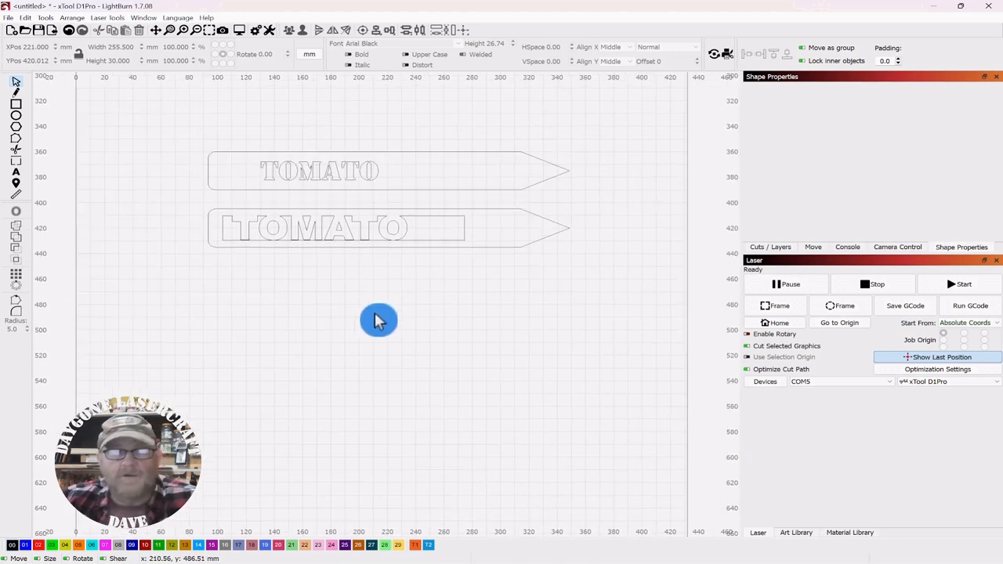
Weld the Arial Black TOMATO lettering to the inner rectangle frame into one outline
left_click(337, 229)
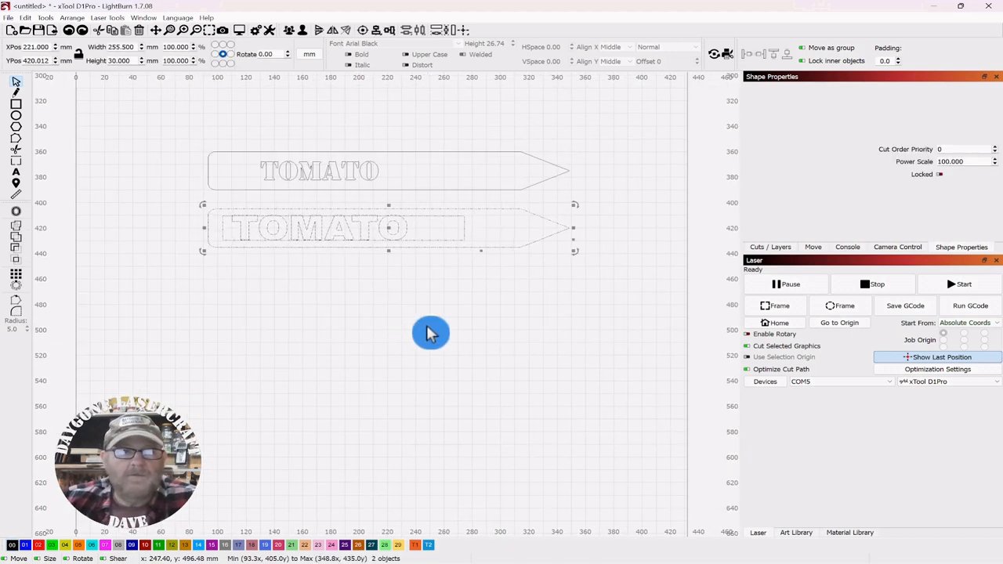
left_click(399, 237)
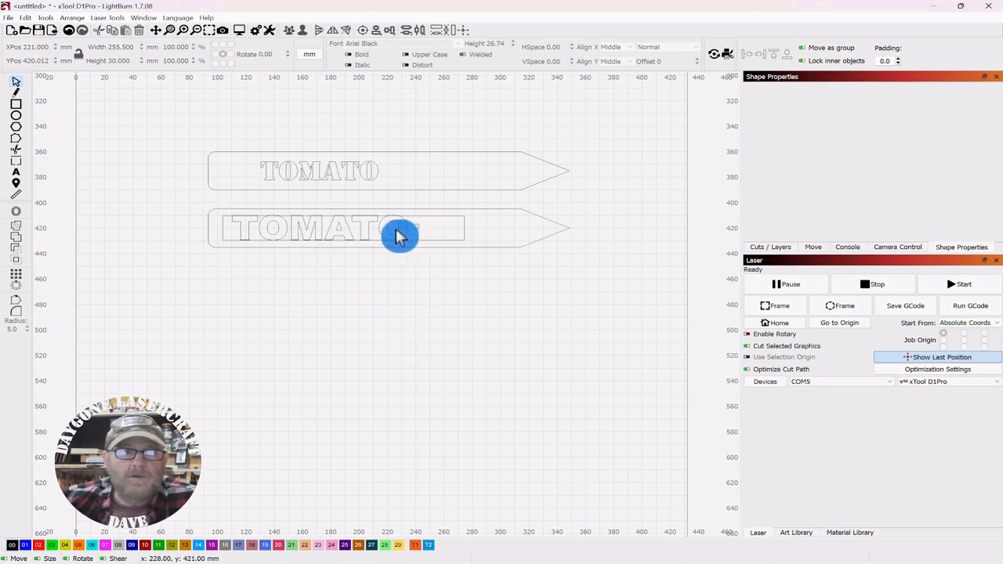
left_click(400, 227)
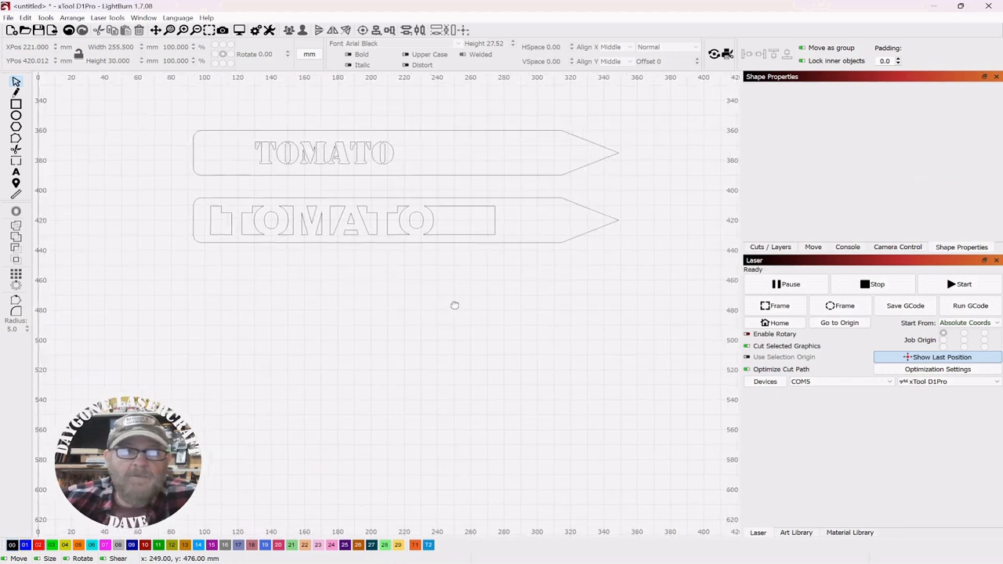
scroll("up", 3)
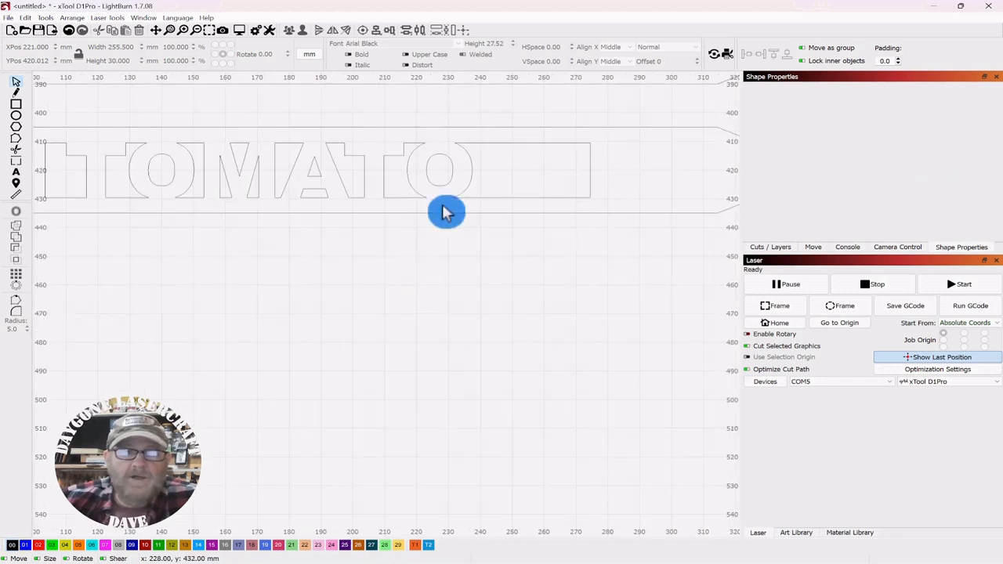
mouse_move(448, 215)
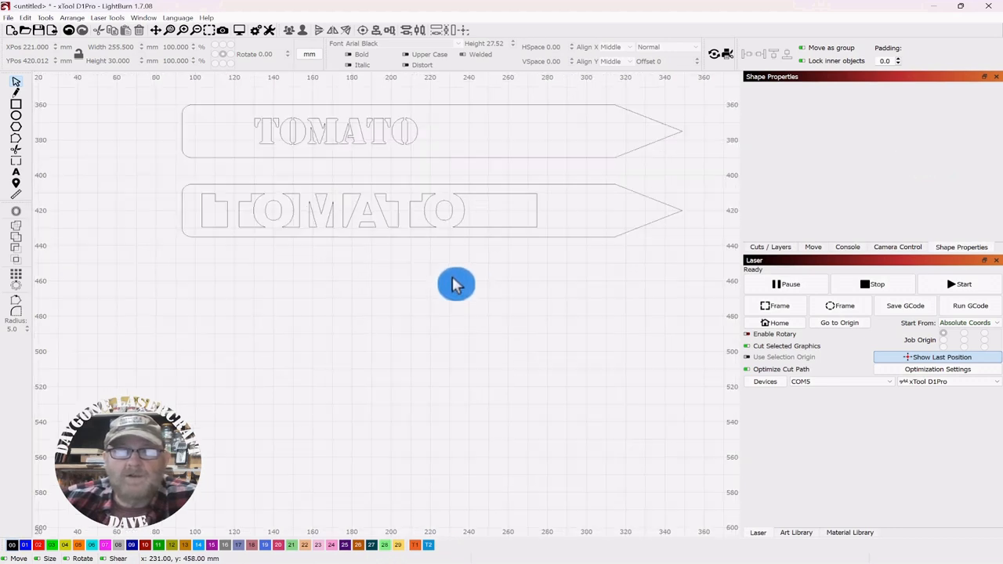
left_click(332, 153)
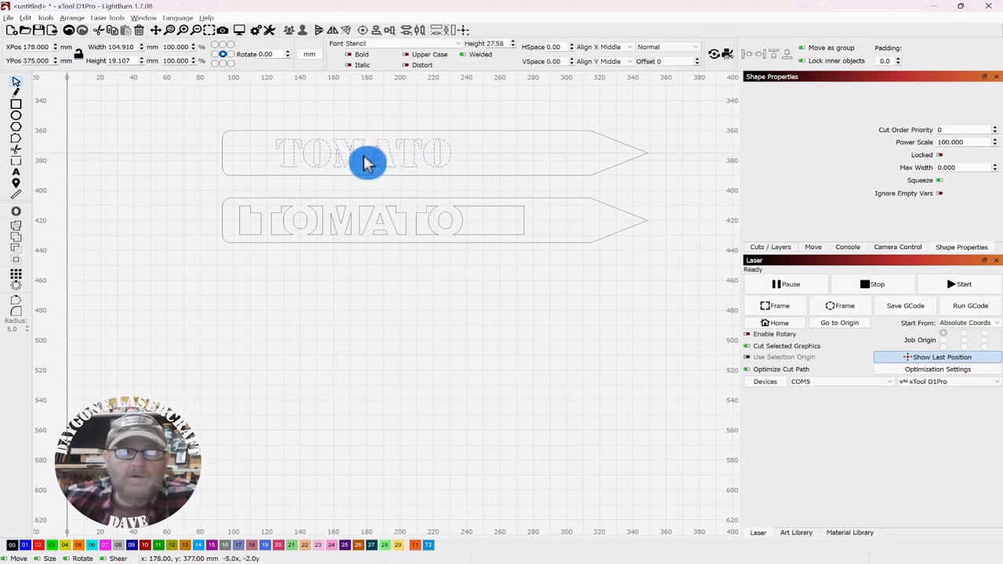
left_click(361, 154)
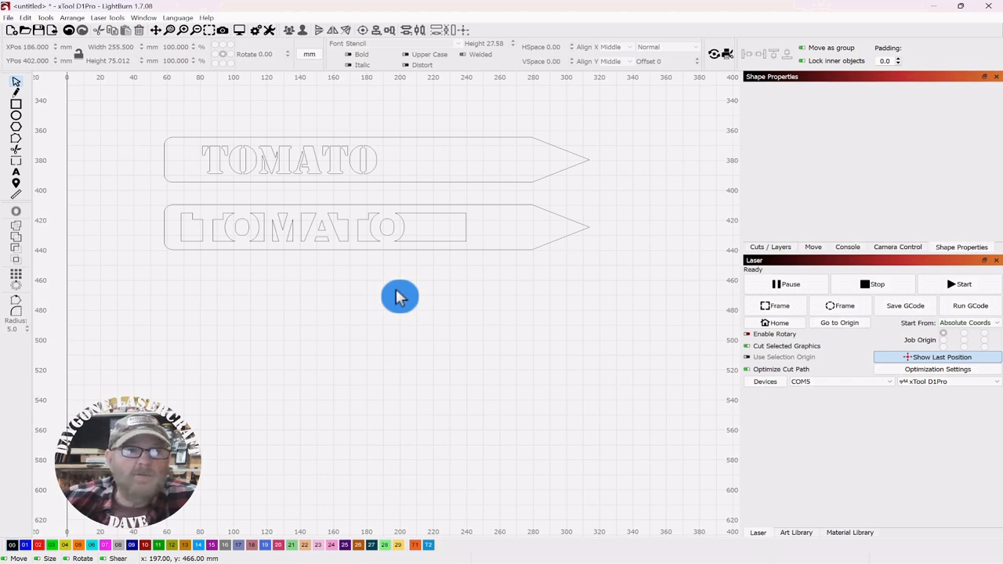
mouse_move(398, 296)
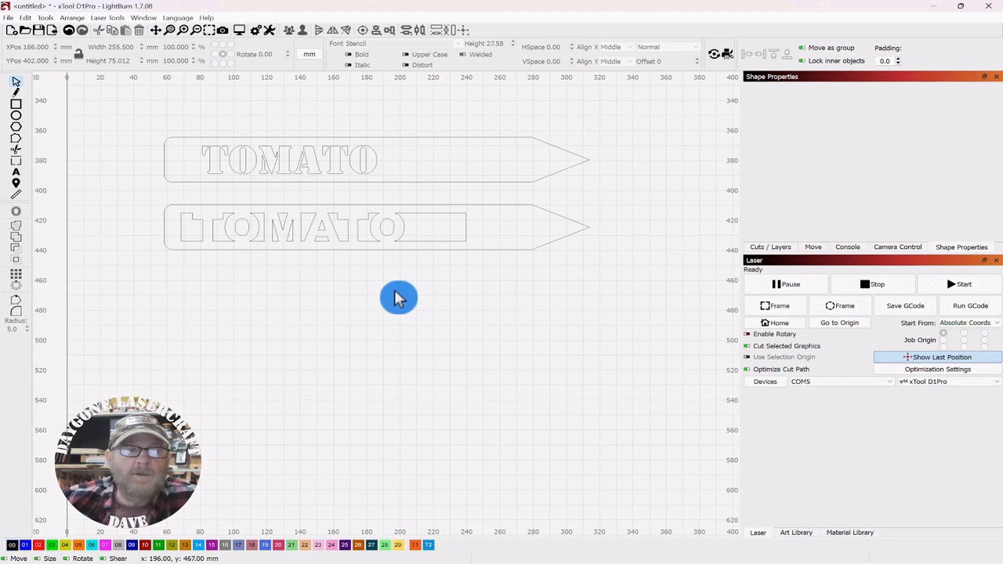